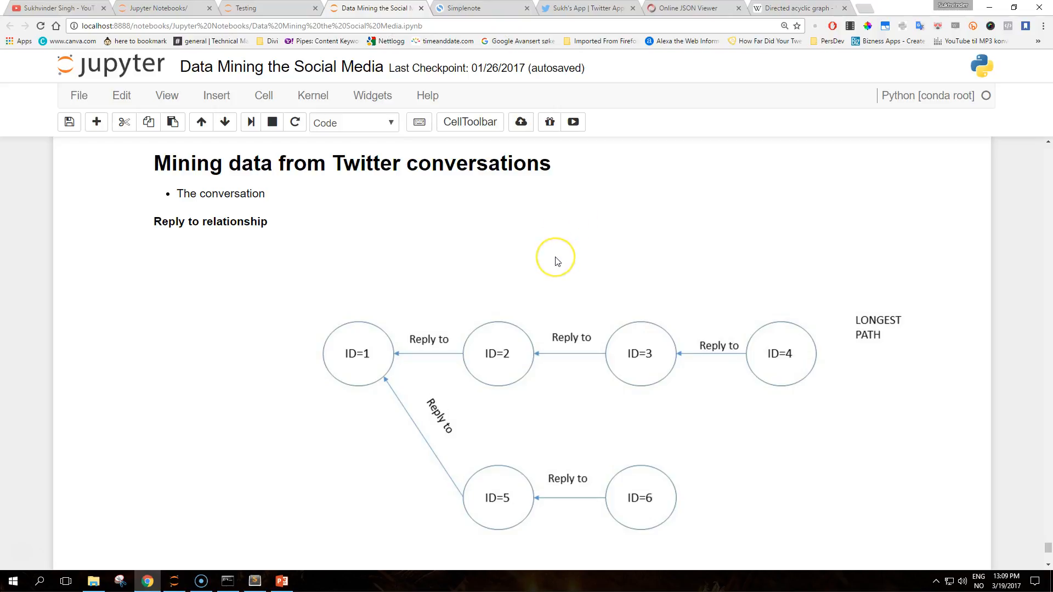
mouse_move(556, 260)
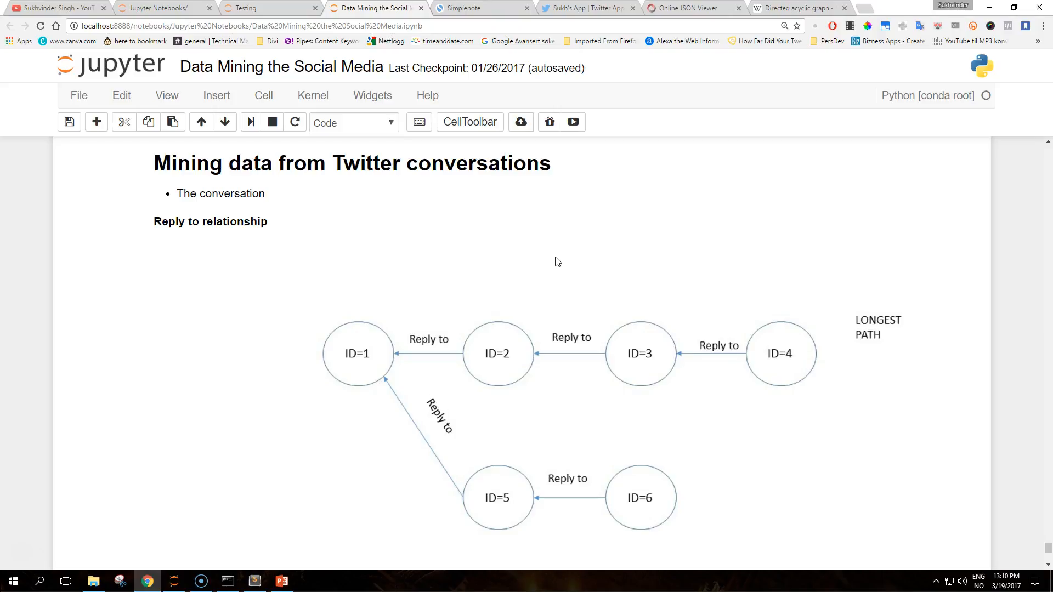
mouse_move(388, 267)
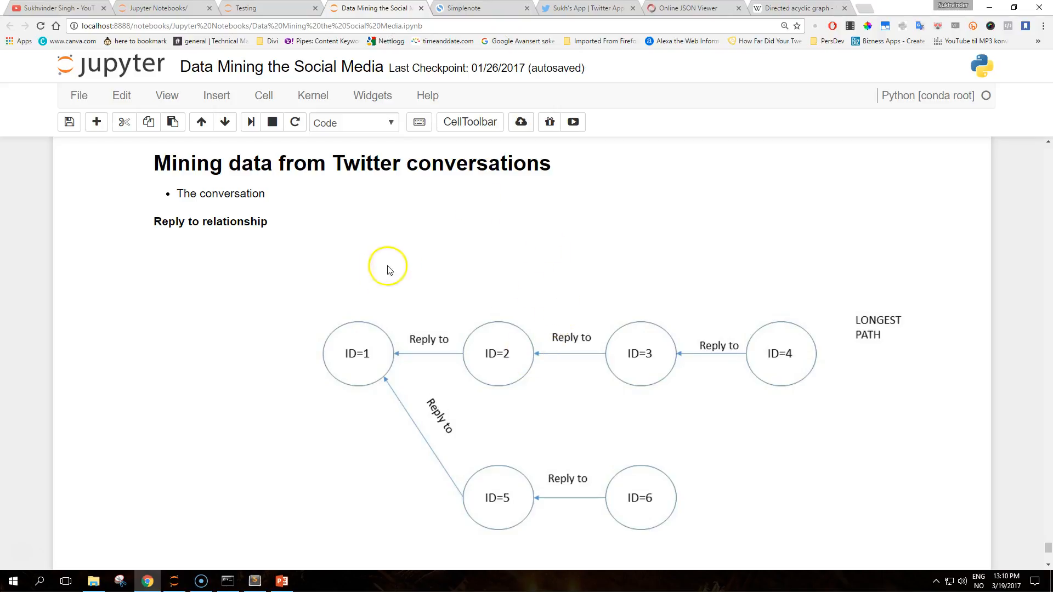
mouse_move(554, 343)
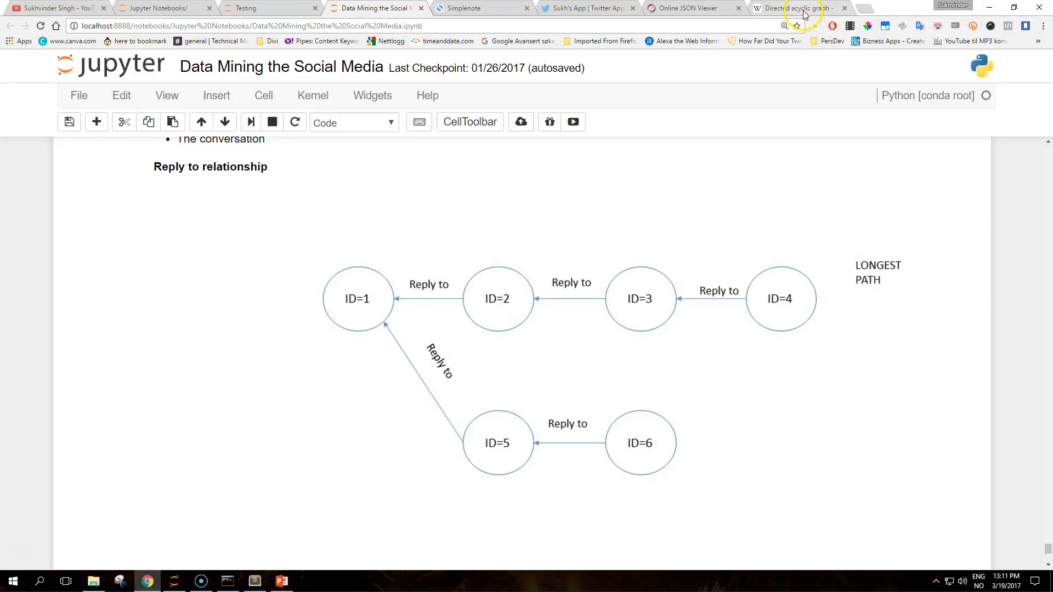
Switch to the 'Directed acyclic graph - Wikipedia' tab and read its opening definition.
left_click(798, 8)
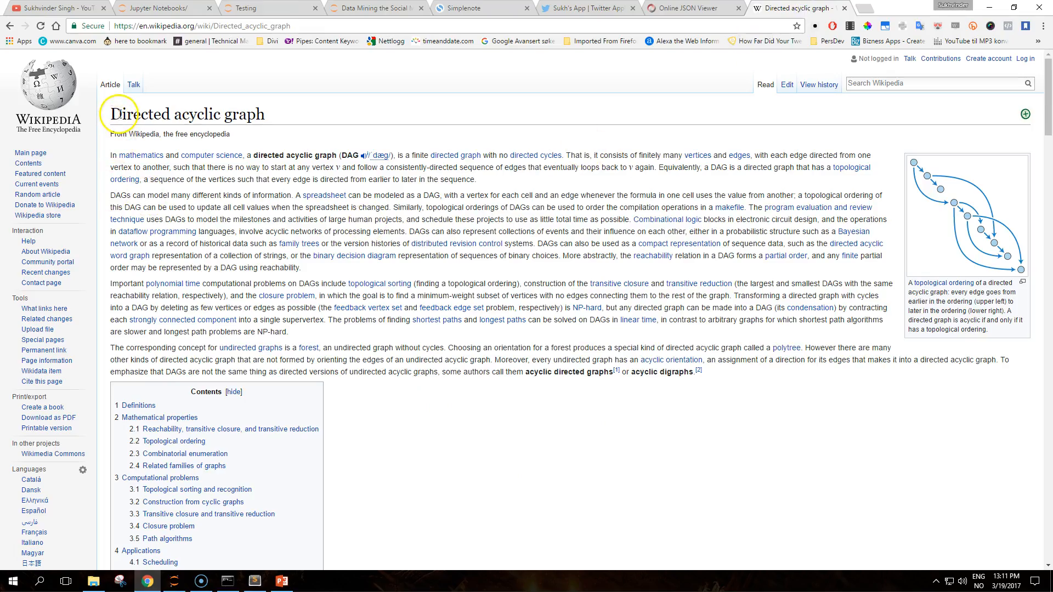
mouse_move(397, 160)
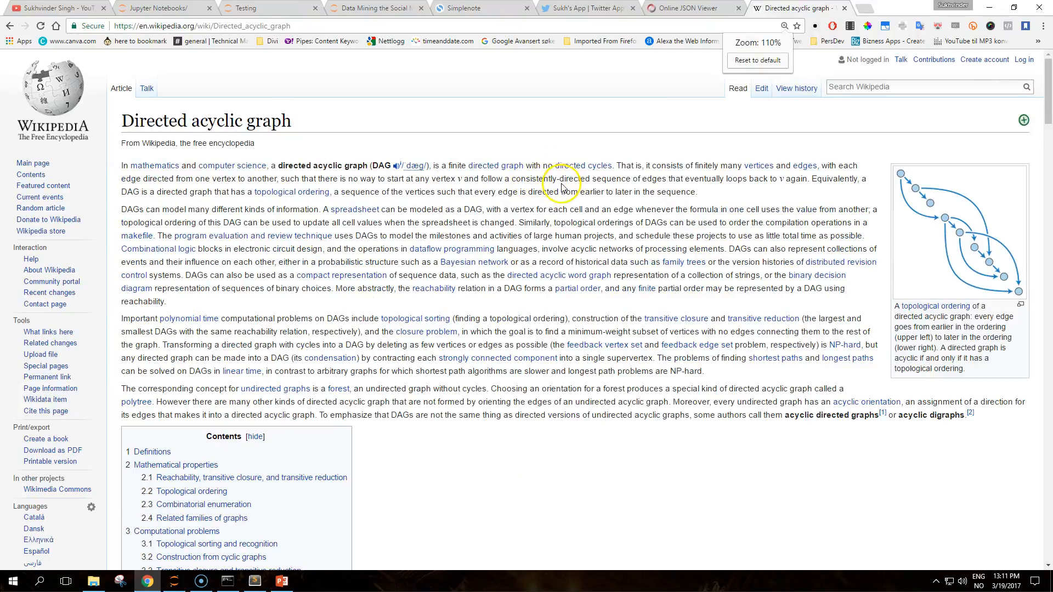
left_click(565, 188)
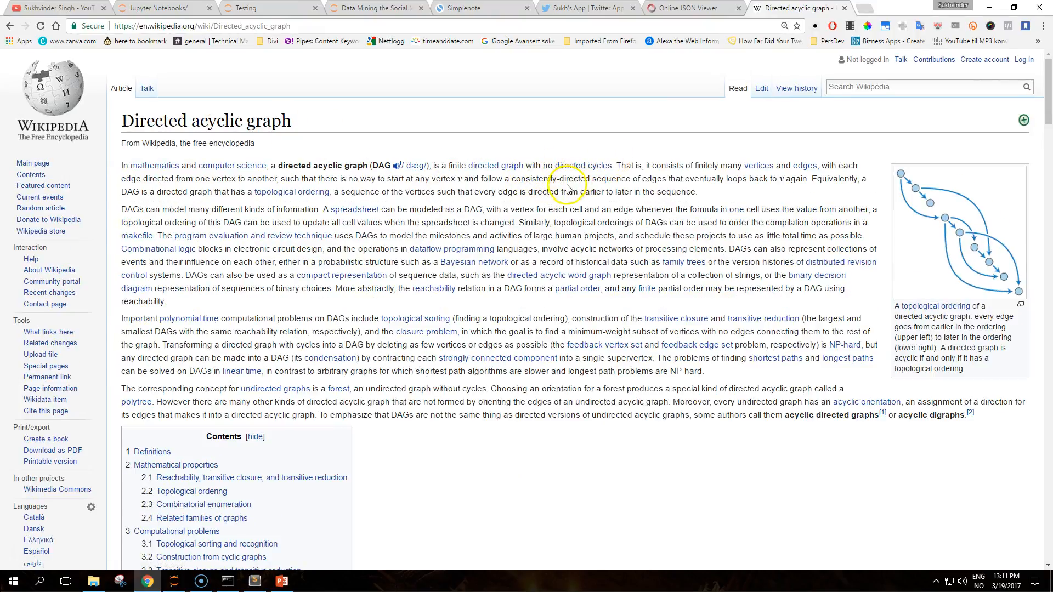
mouse_move(313, 88)
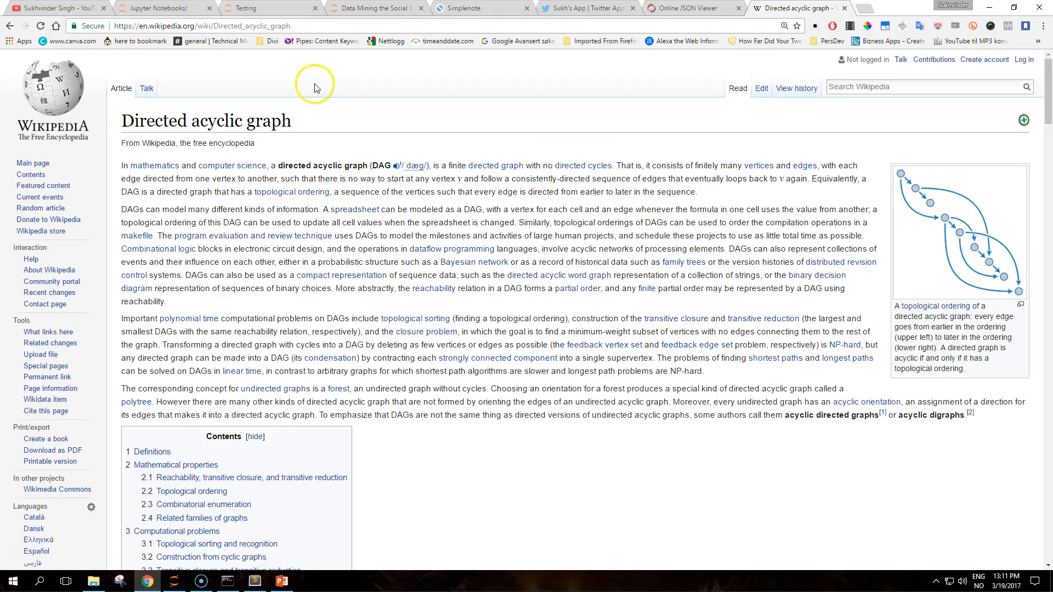
mouse_move(377, 8)
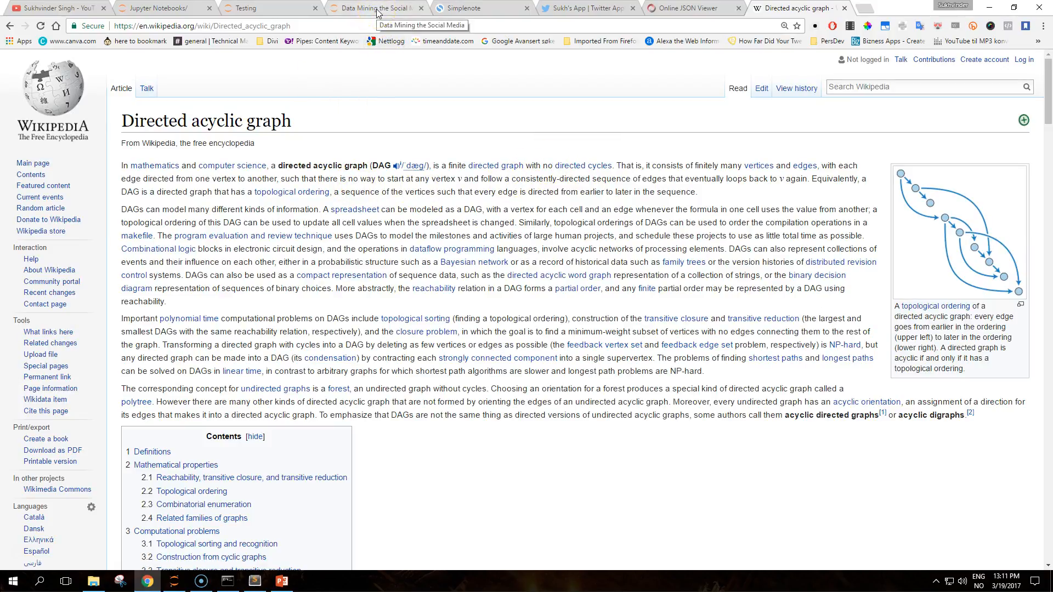
Return to the Data Mining the Social Media notebook and scroll to the degree, path and NetworkX notes.
left_click(377, 8)
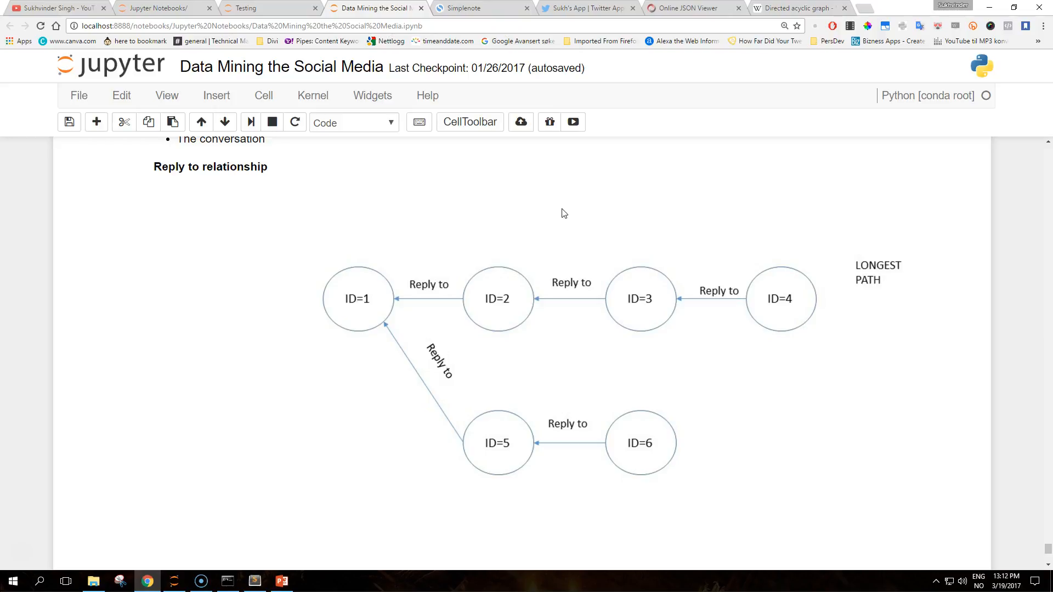
mouse_move(536, 248)
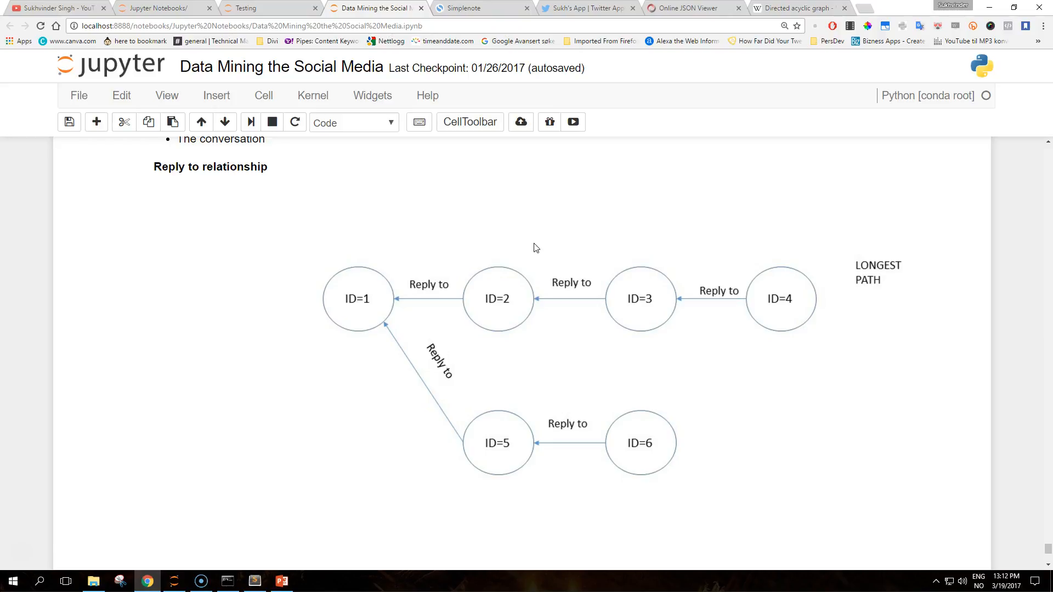
mouse_move(423, 209)
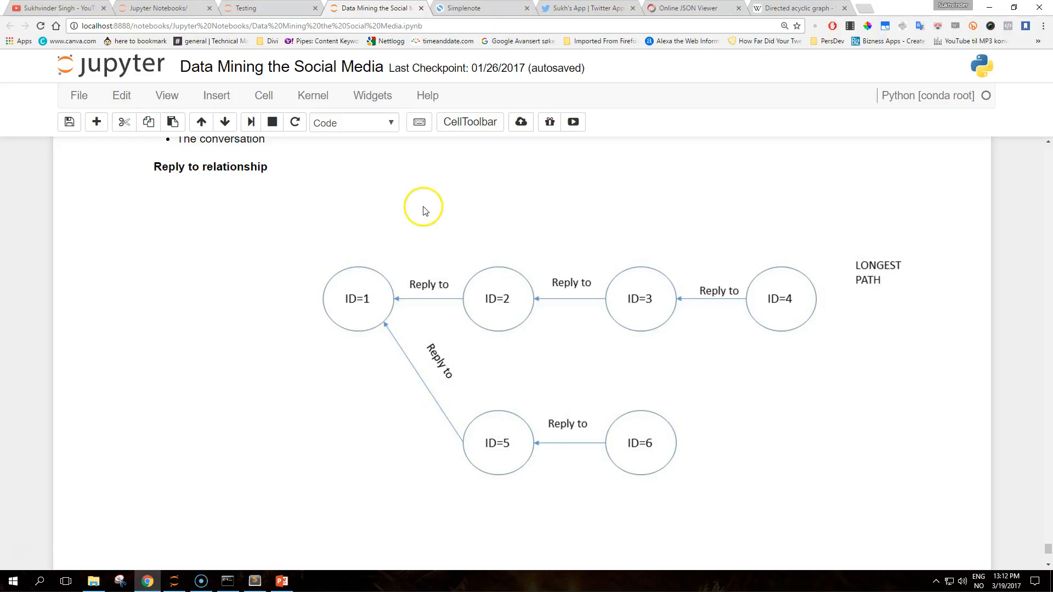
scroll("down", 3)
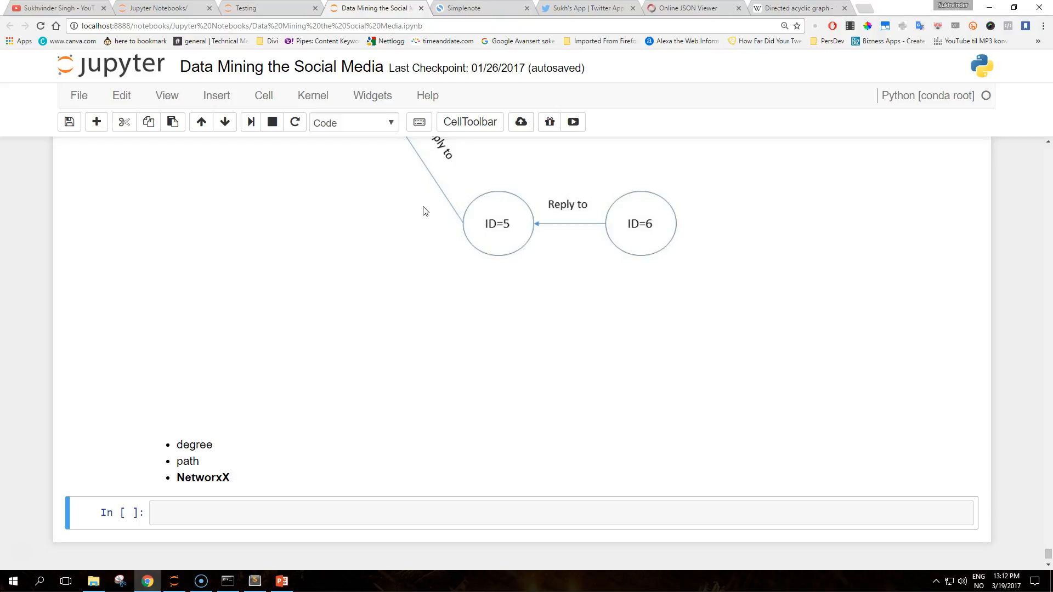
scroll("up", 3)
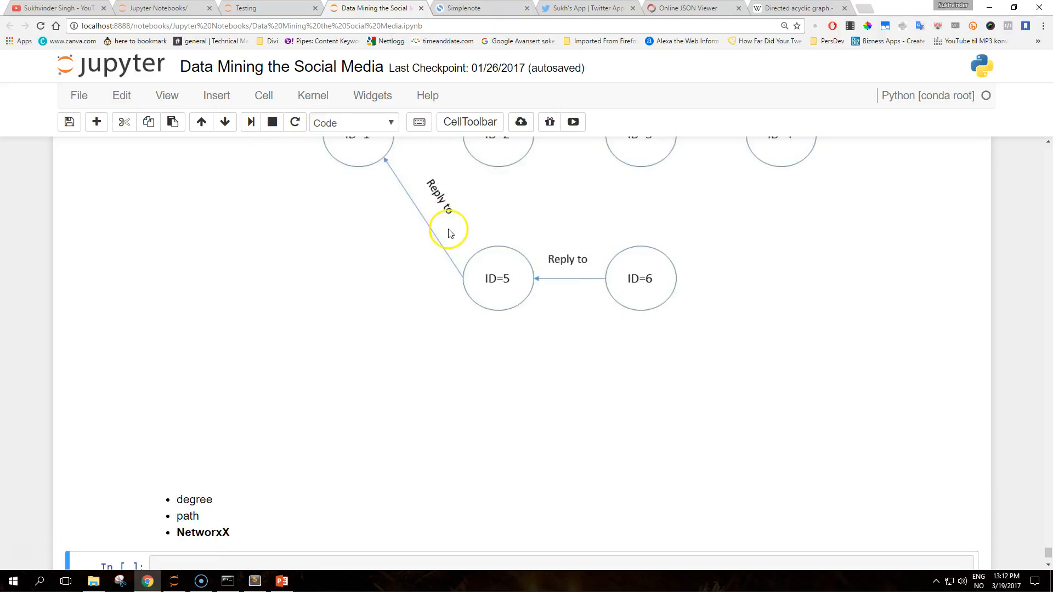
scroll("up", 3)
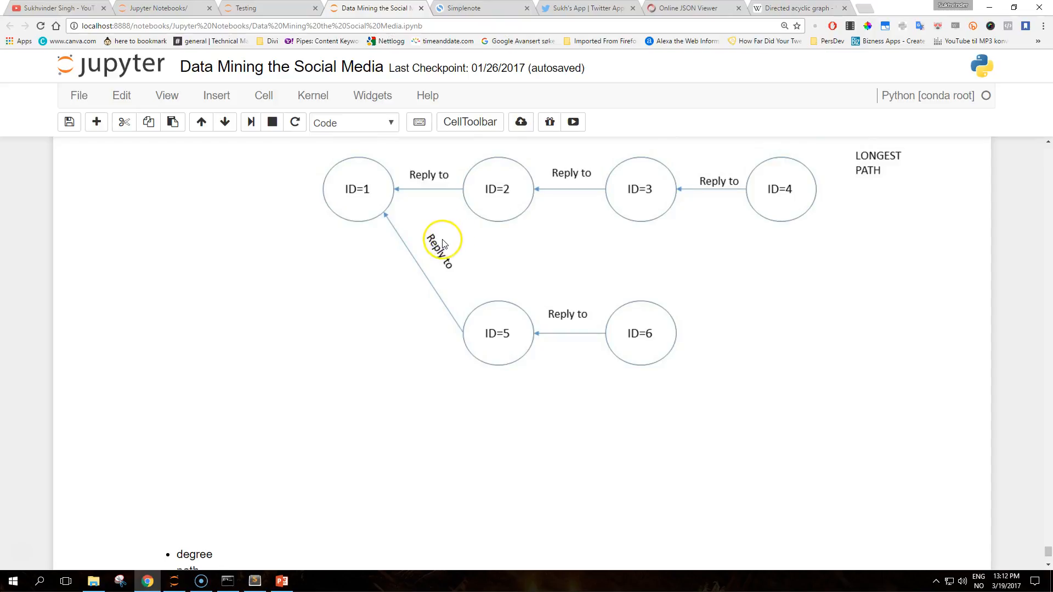
scroll("down", 3)
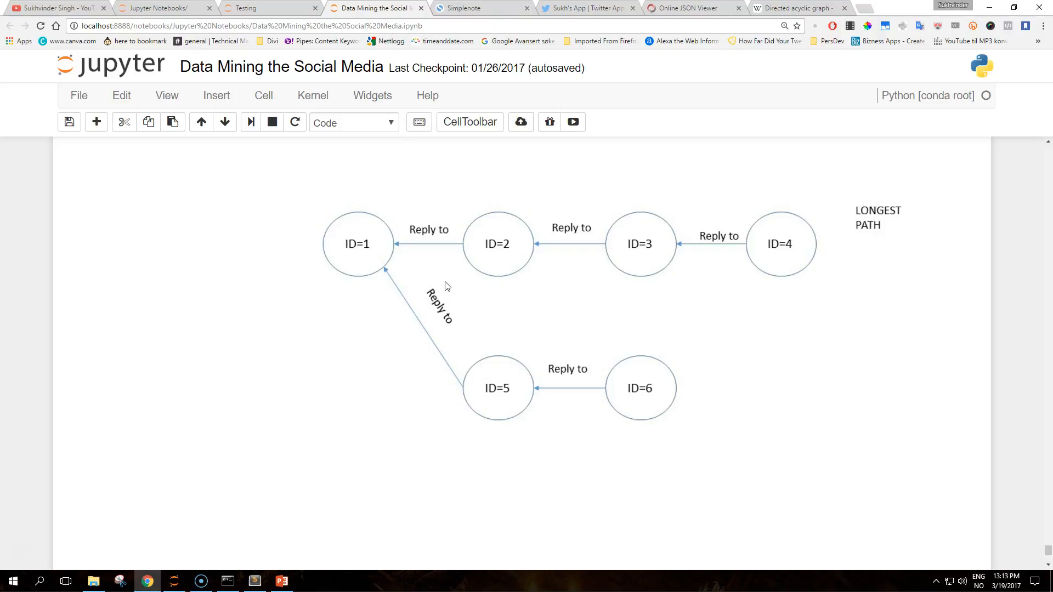
scroll("down", 3)
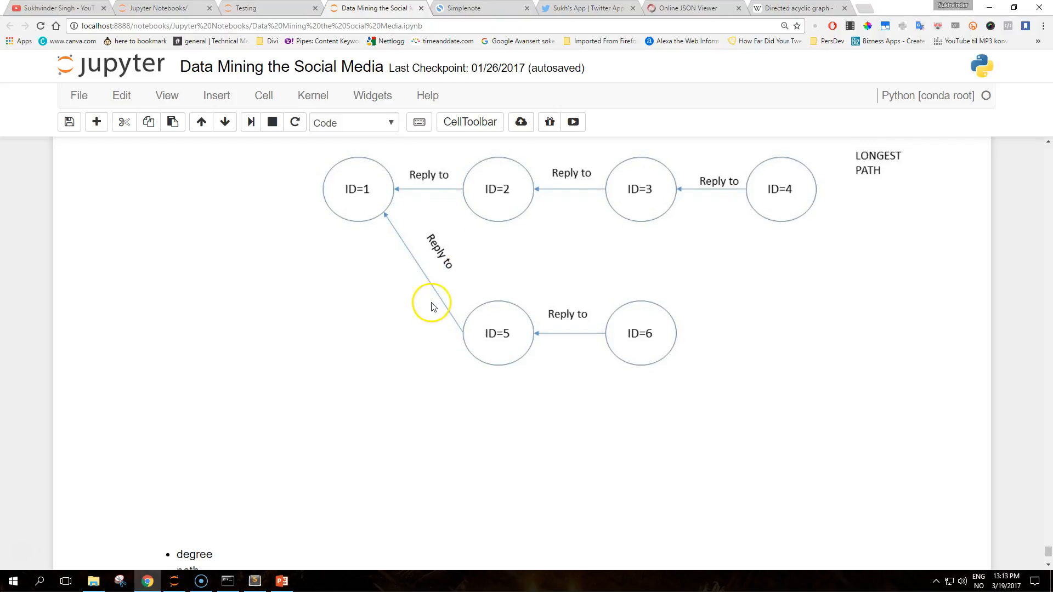
scroll("down", 3)
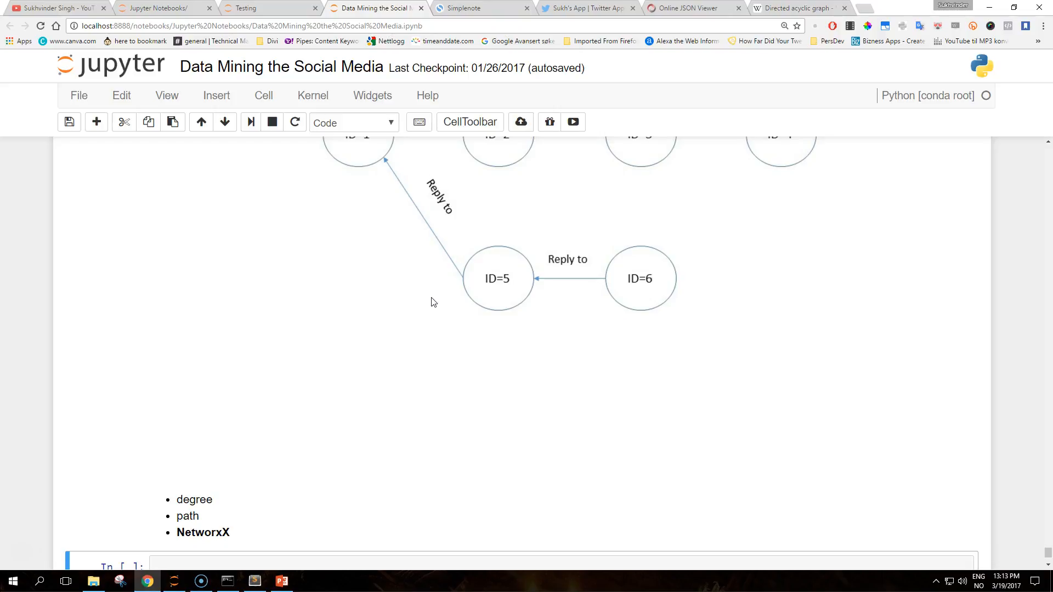
scroll("up", 3)
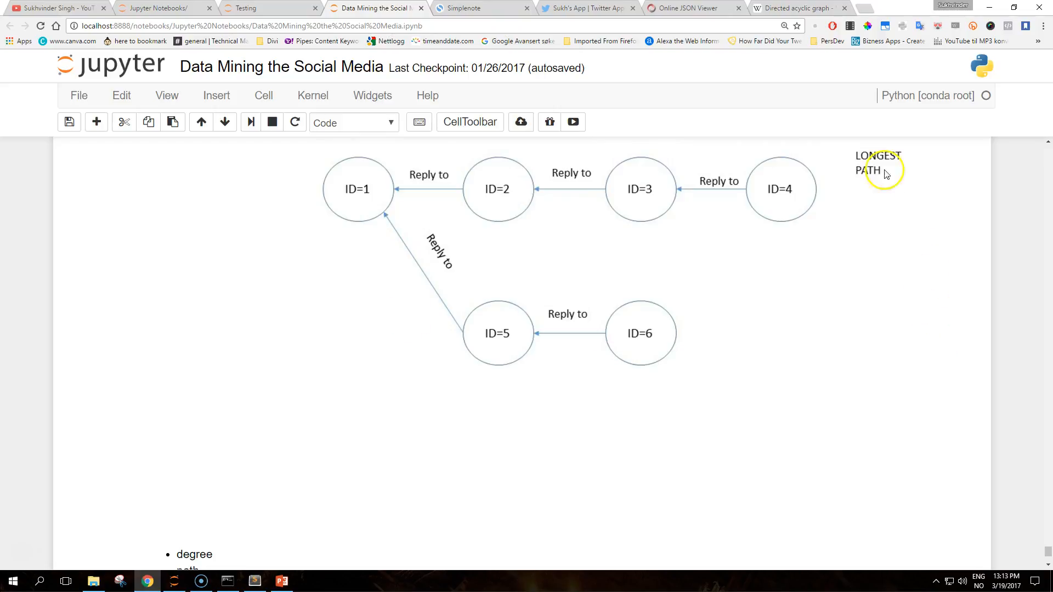
mouse_move(820, 344)
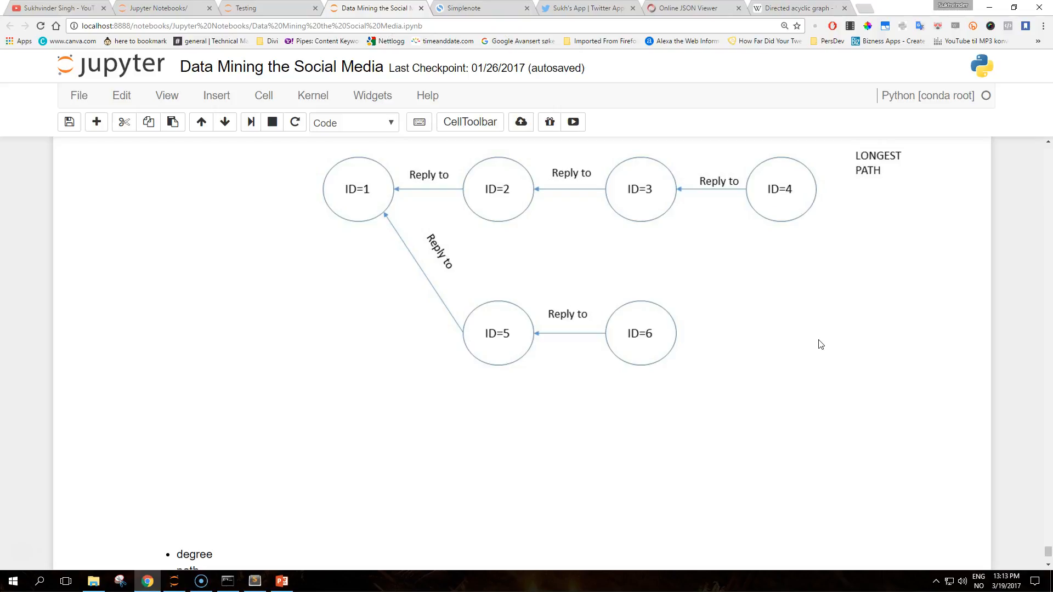
mouse_move(741, 355)
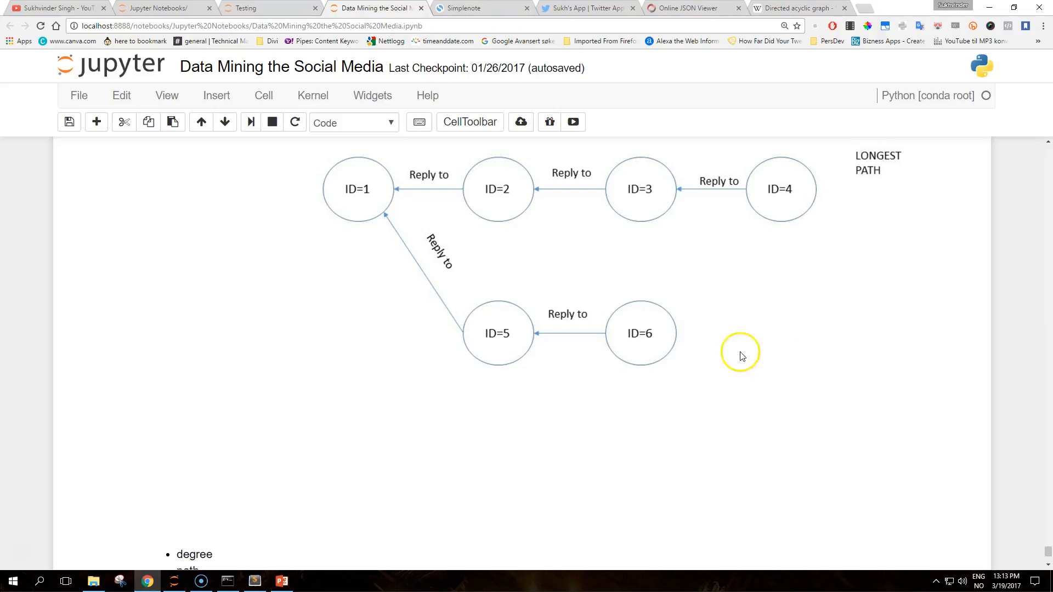
scroll("down", 3)
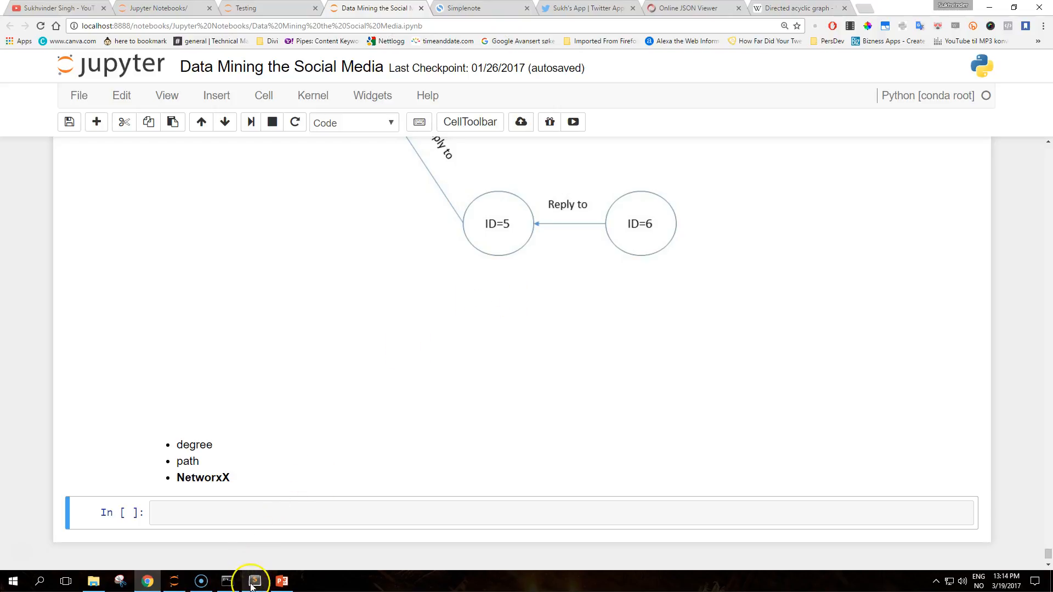
left_click(252, 581)
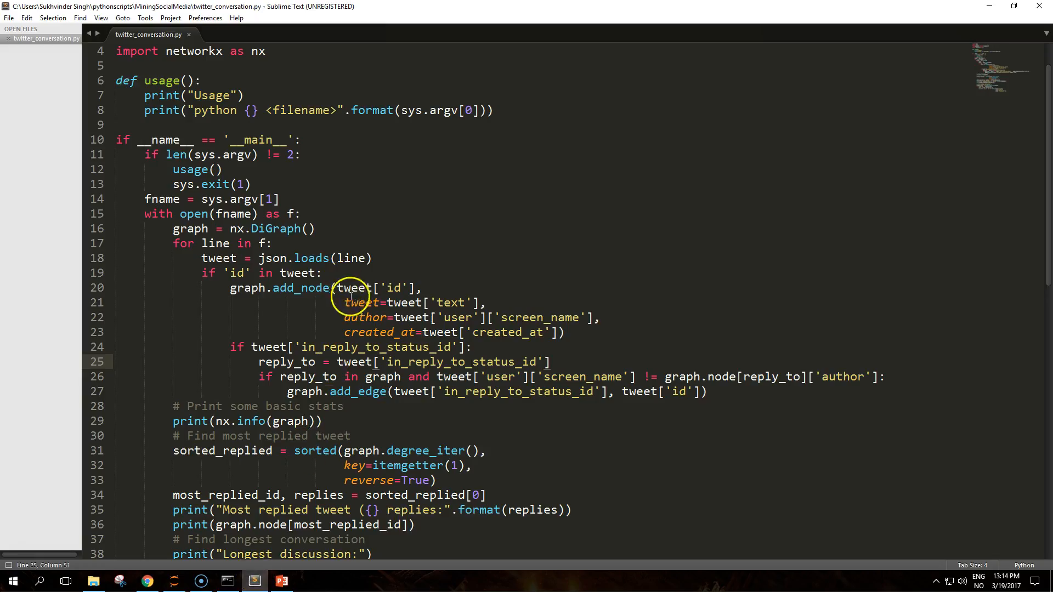
scroll("up", 3)
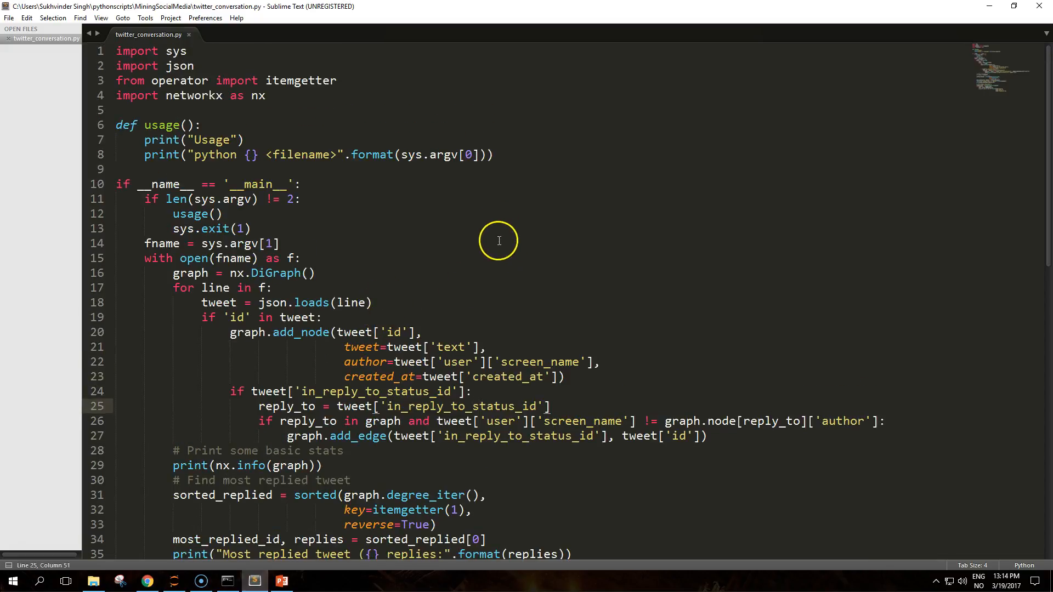
mouse_move(504, 273)
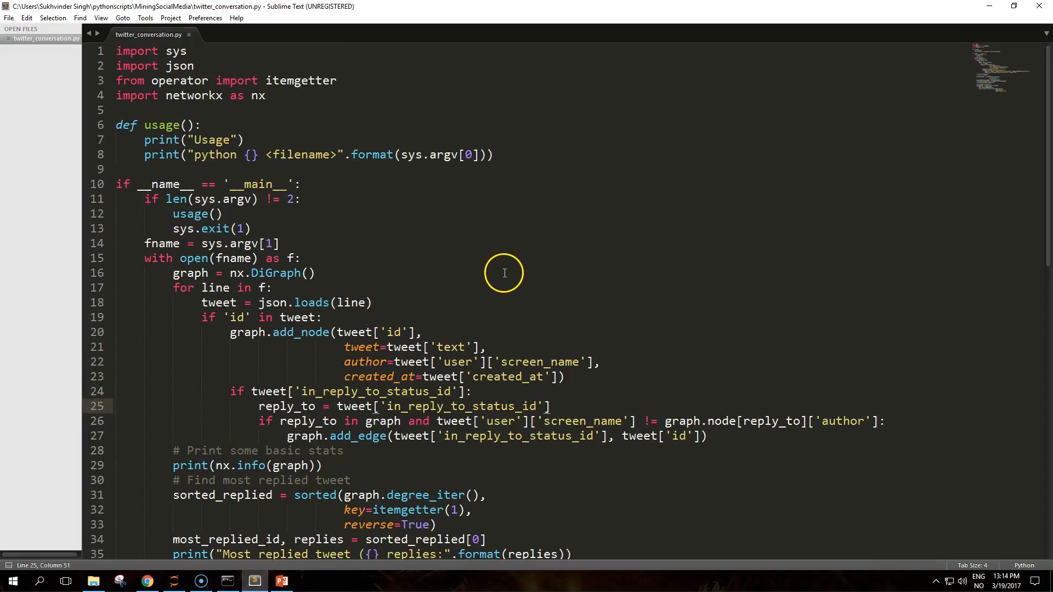
mouse_move(545, 252)
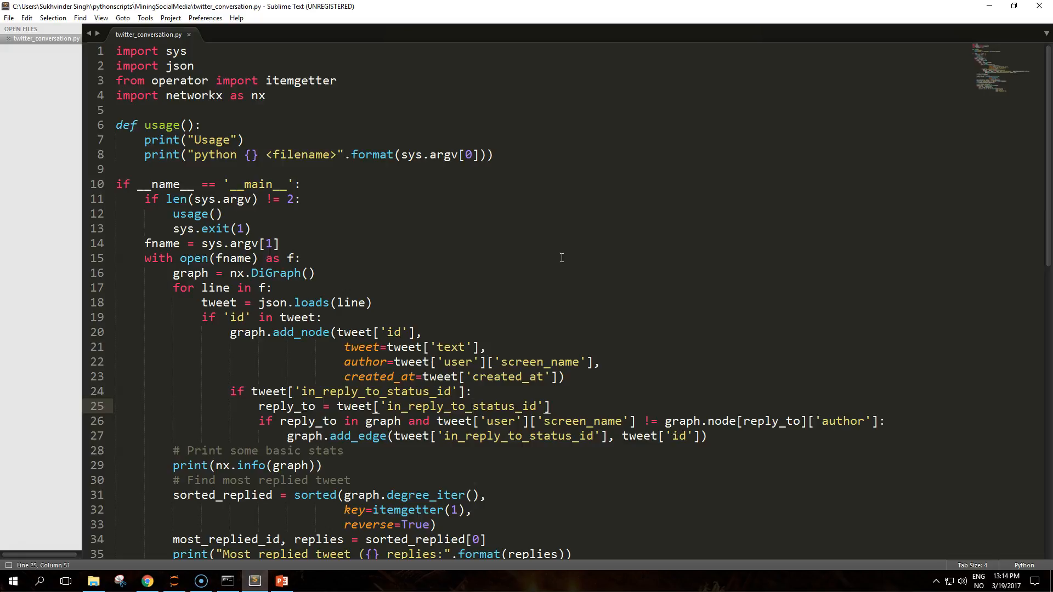
scroll("down", 3)
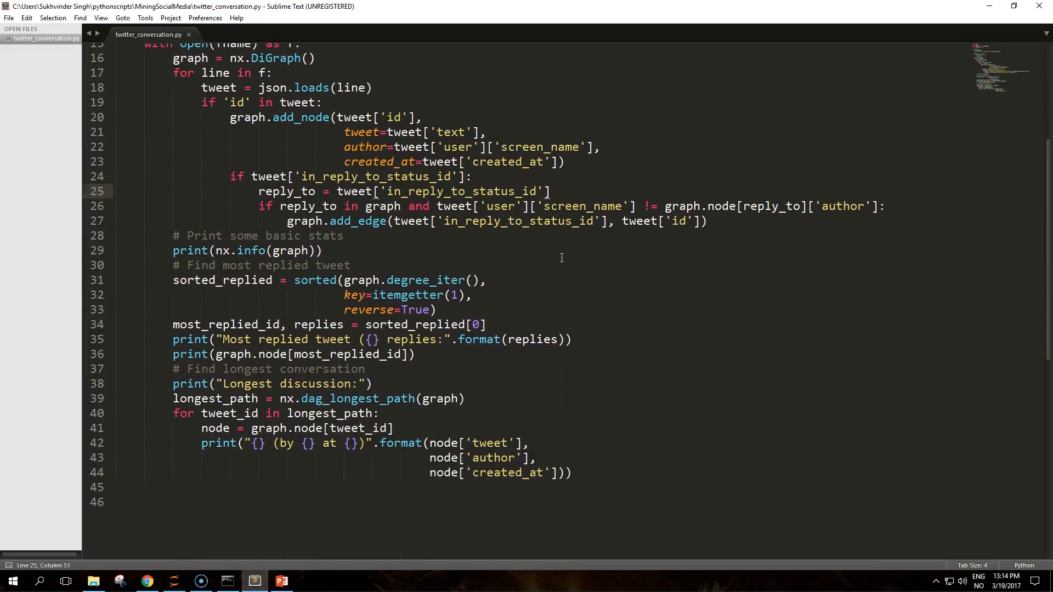
scroll("up", 3)
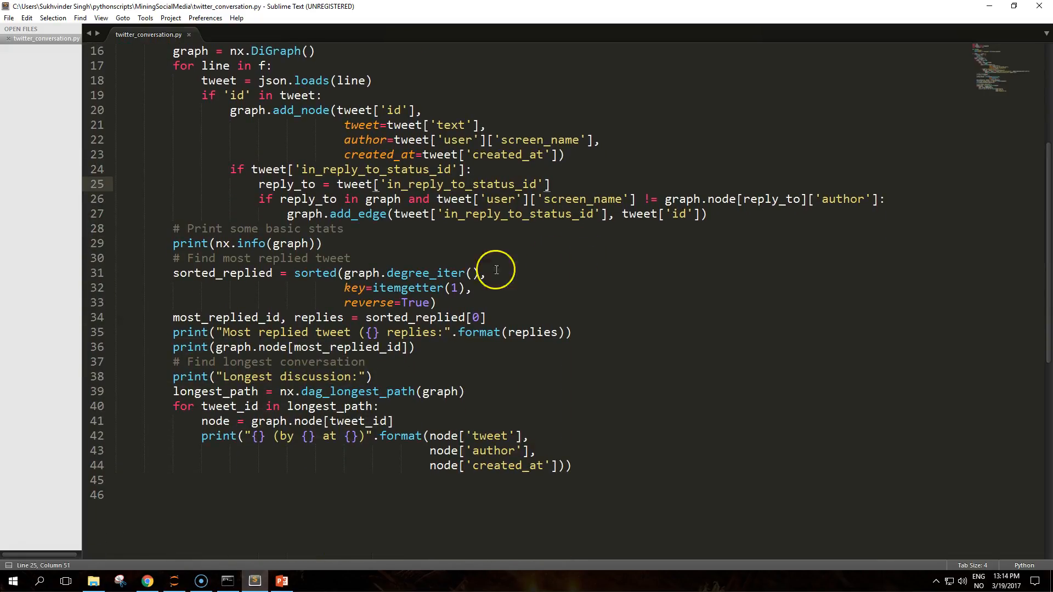
mouse_move(625, 396)
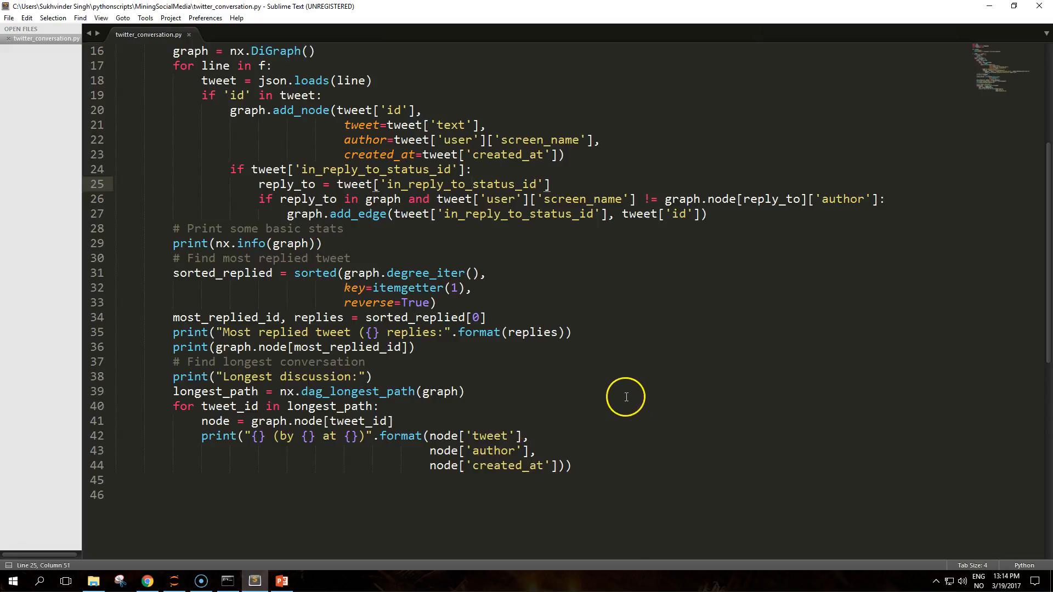
mouse_move(739, 405)
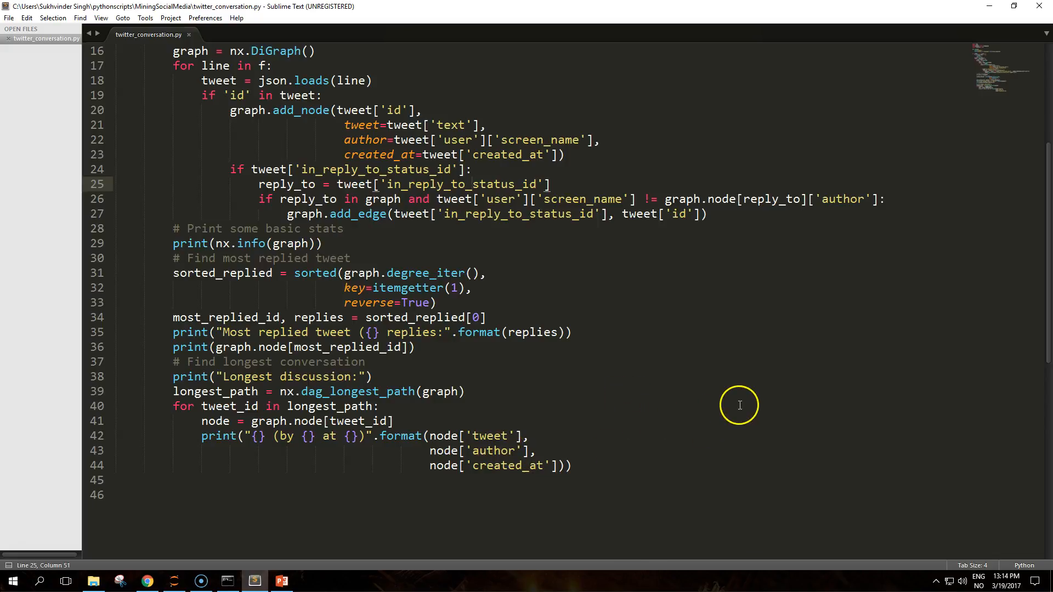
mouse_move(736, 408)
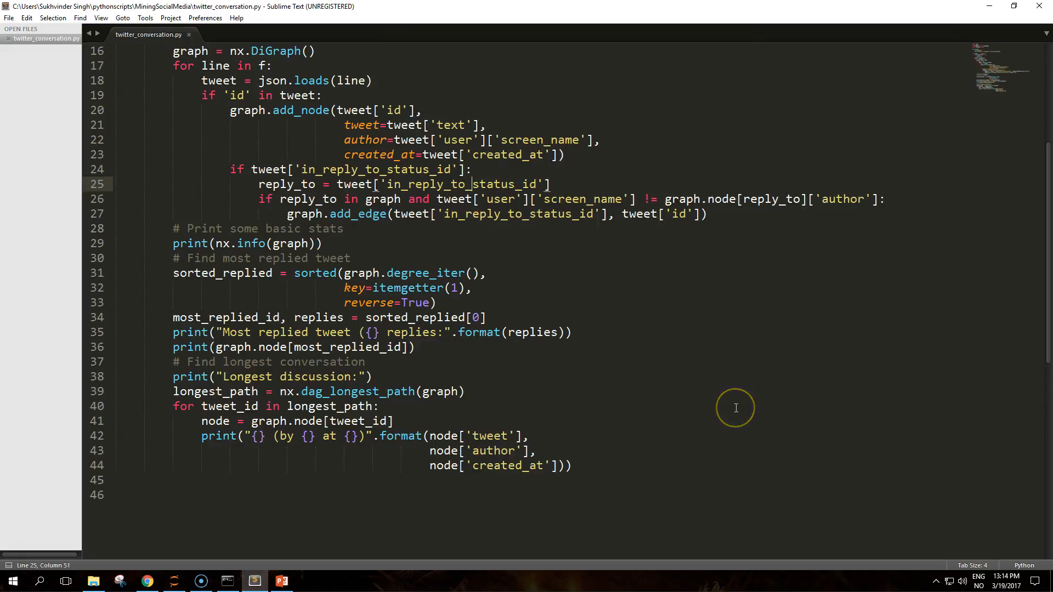
scroll("up", 3)
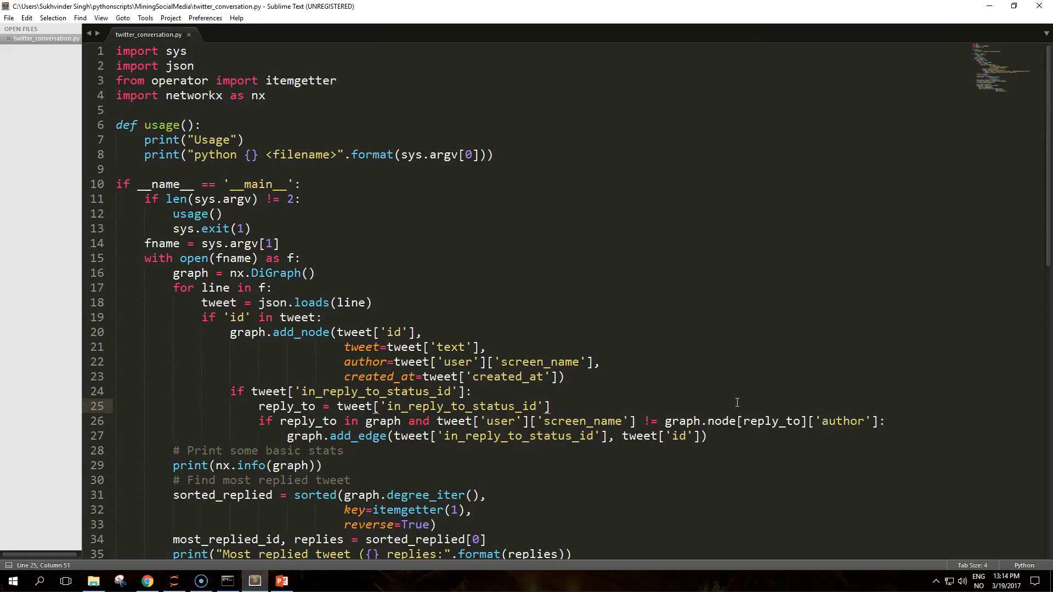
mouse_move(607, 390)
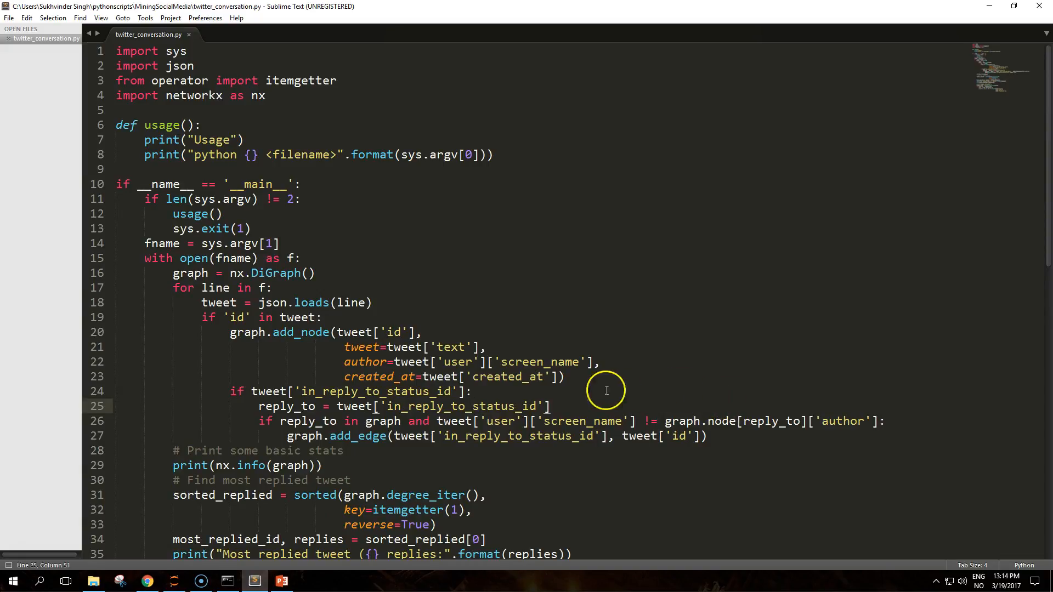
mouse_move(20, 554)
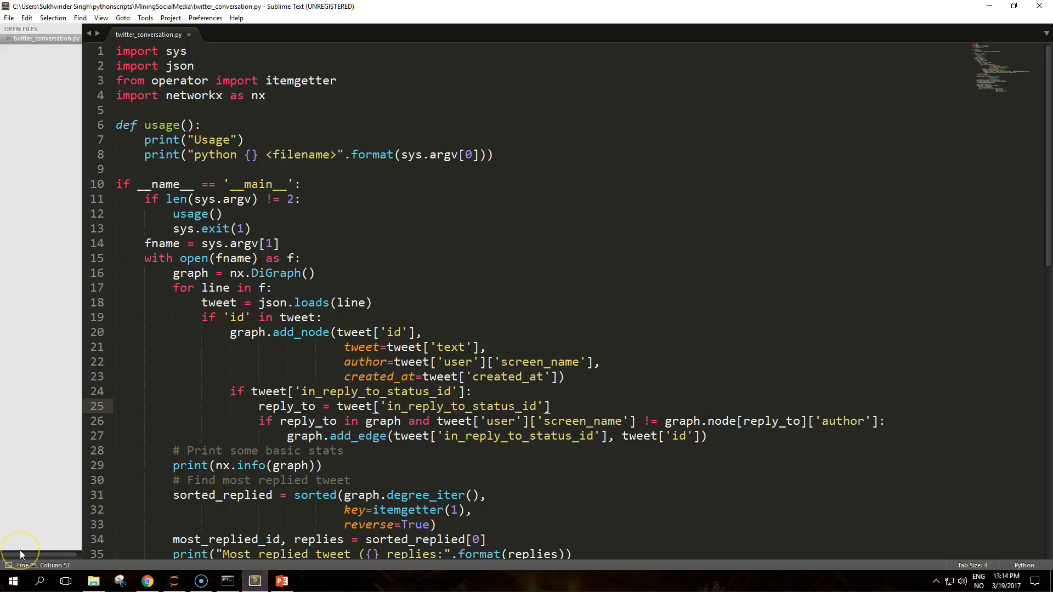
mouse_move(377, 236)
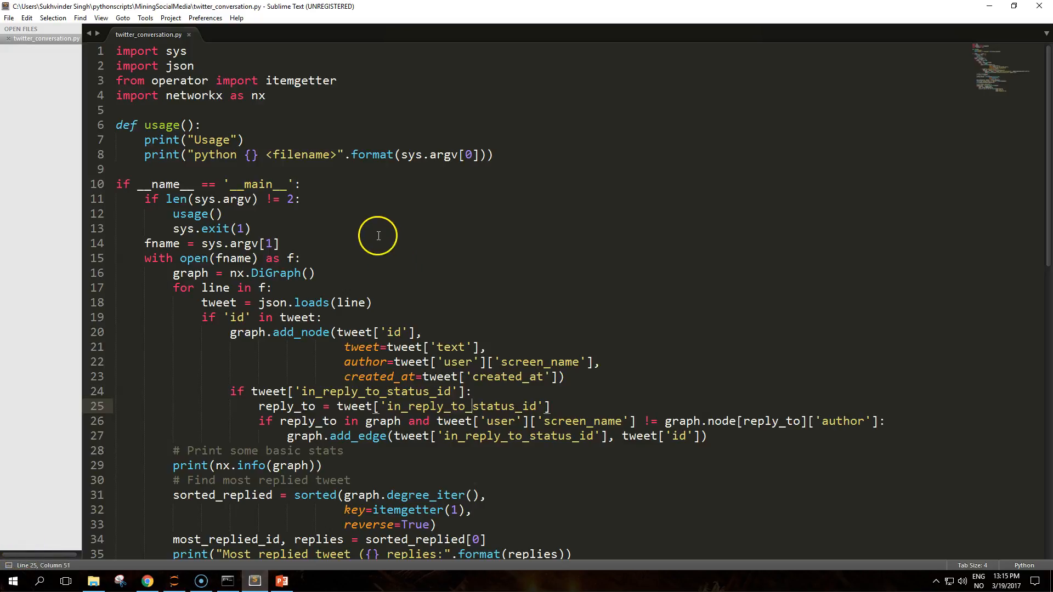
mouse_move(379, 203)
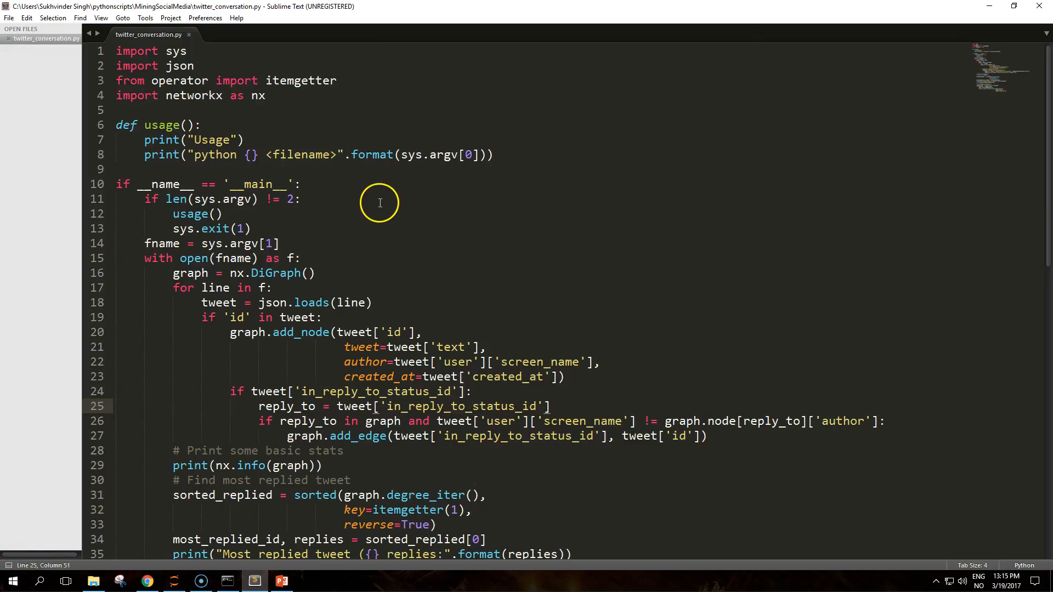
mouse_move(350, 240)
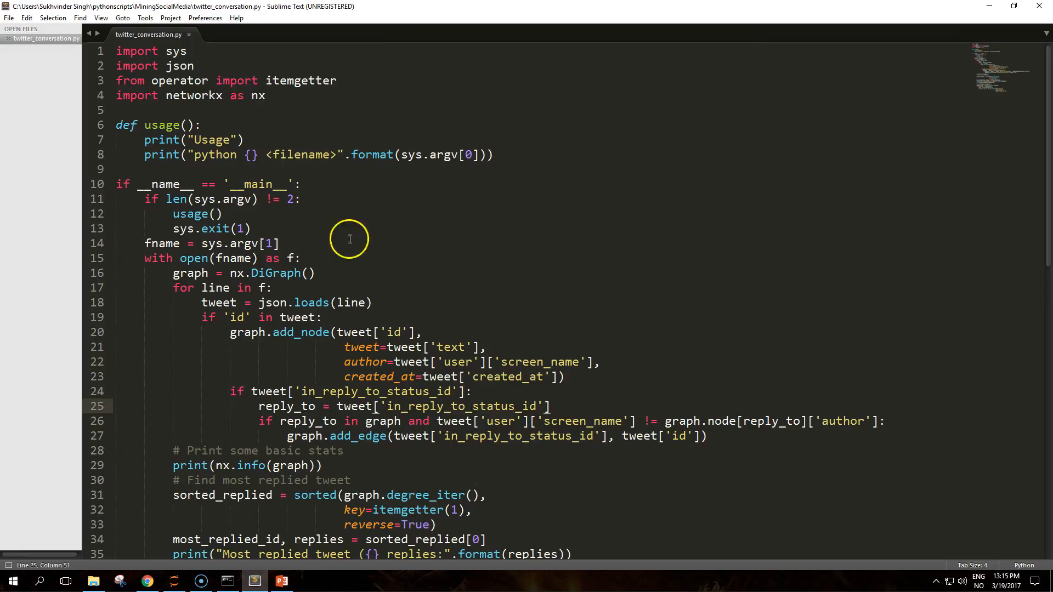
mouse_move(434, 291)
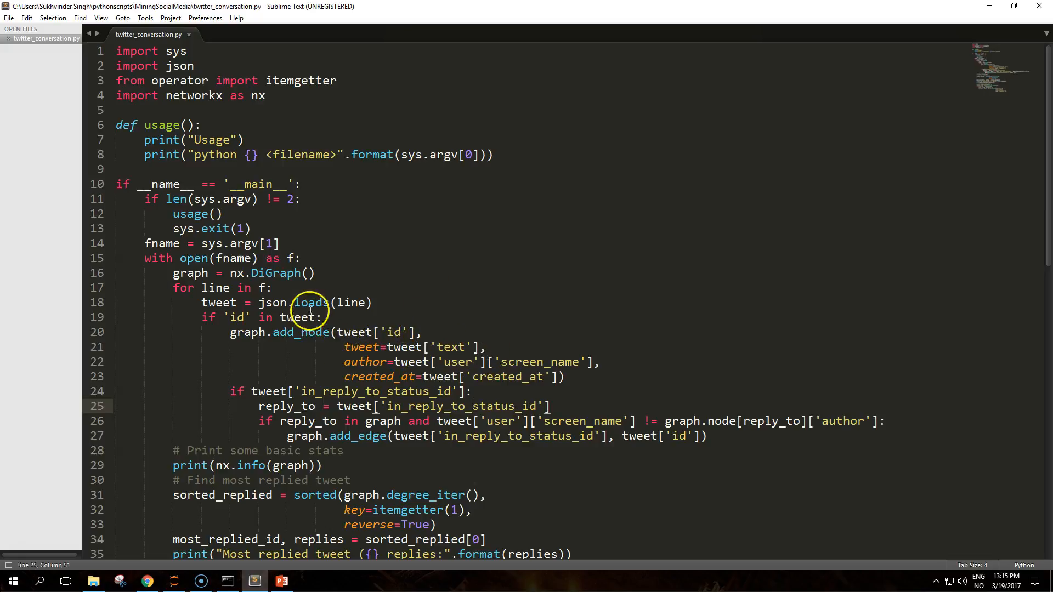
mouse_move(285, 278)
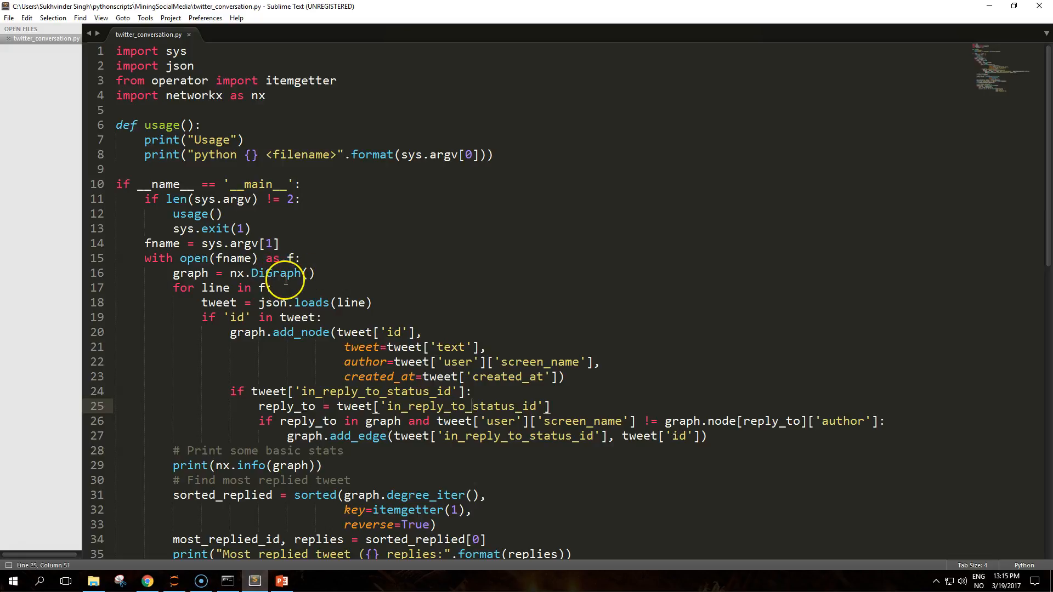
mouse_move(286, 278)
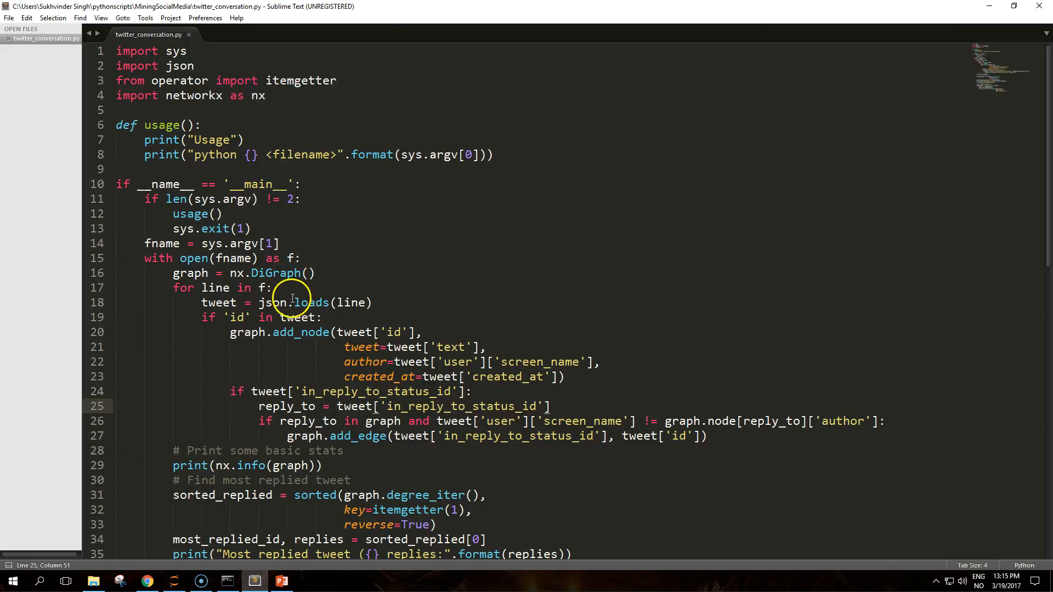
mouse_move(292, 302)
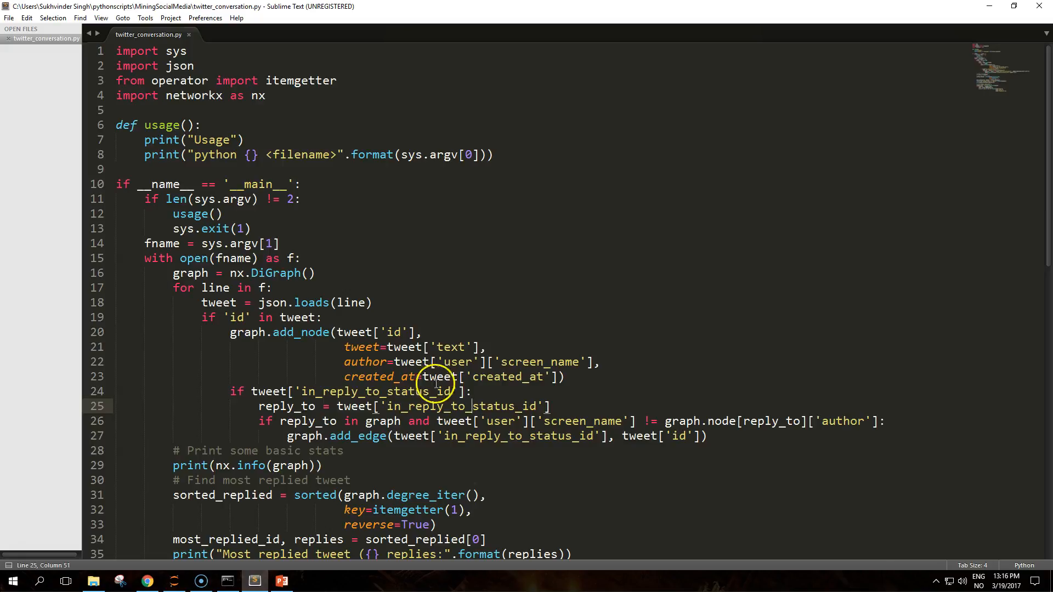
mouse_move(488, 386)
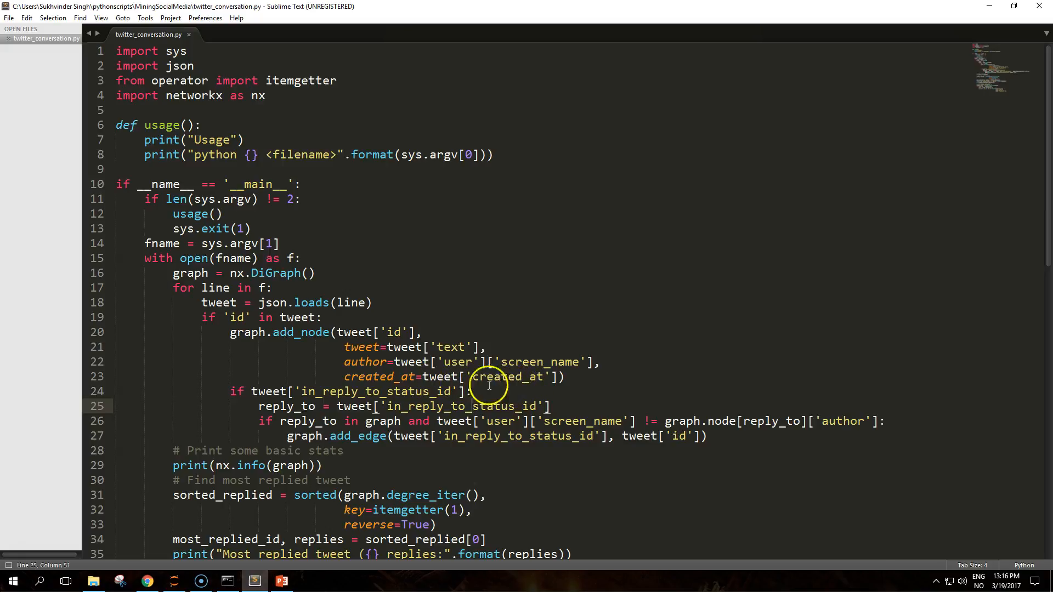
scroll("down", 3)
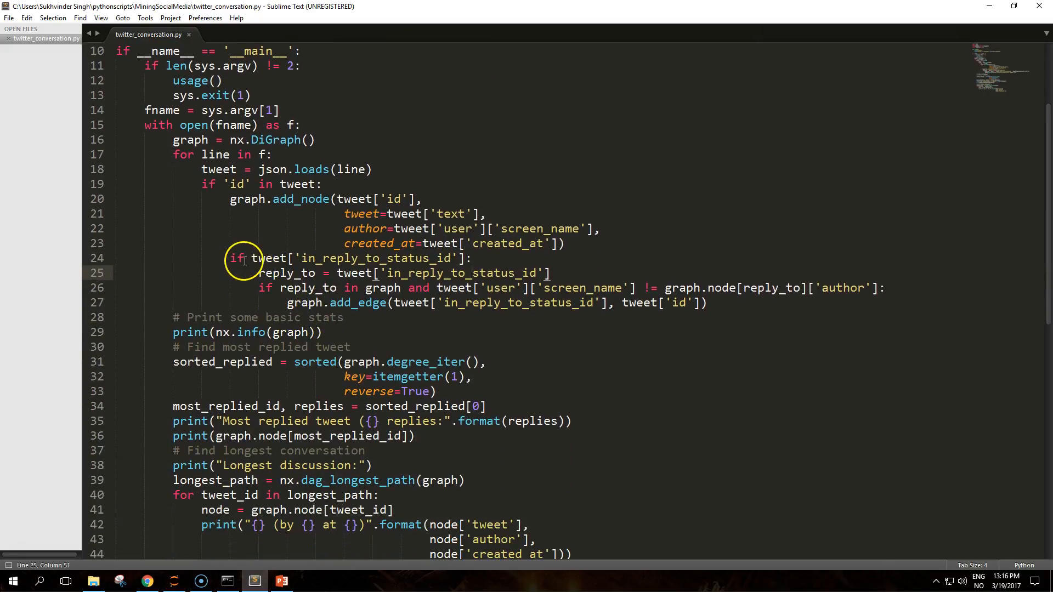
left_click(267, 258)
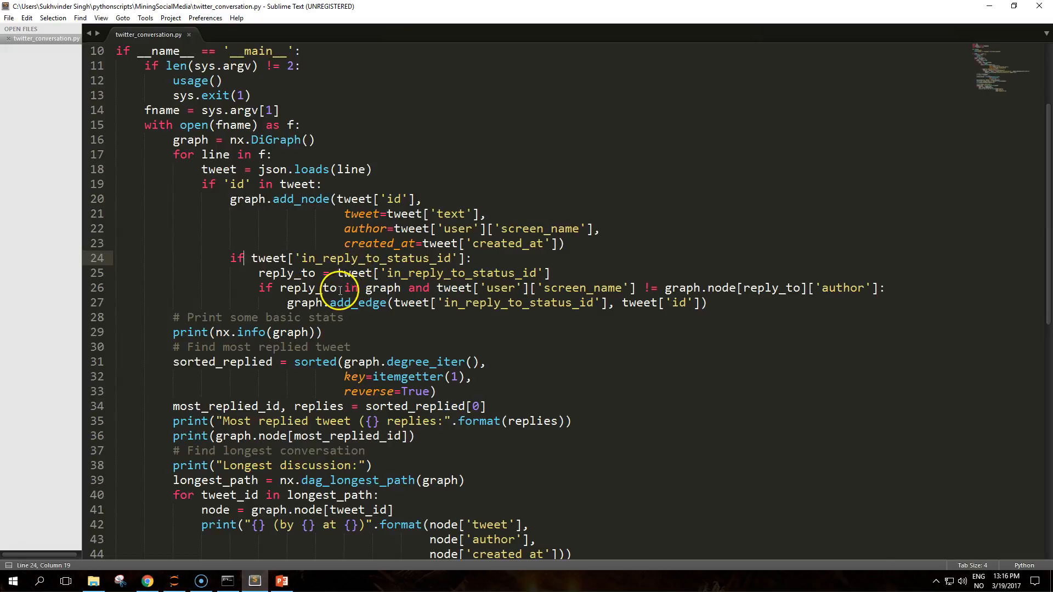
scroll("down", 3)
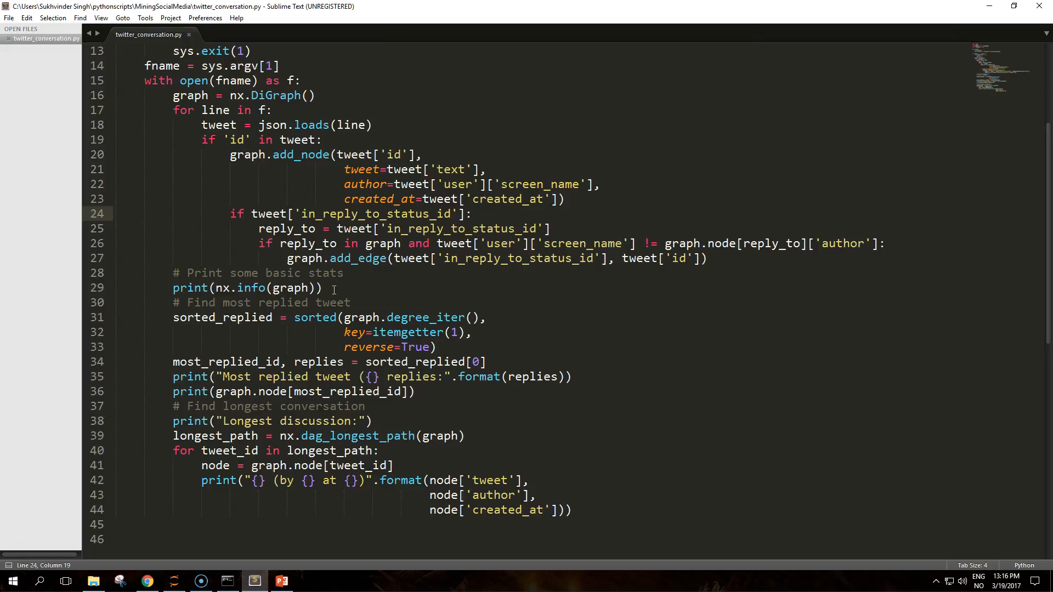
left_click(244, 214)
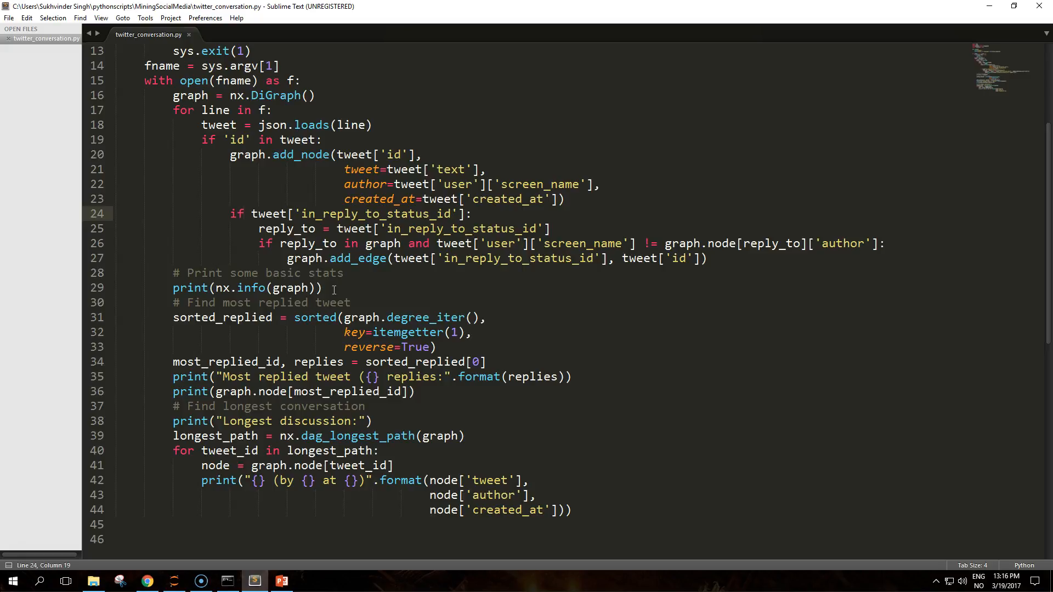
left_click(245, 213)
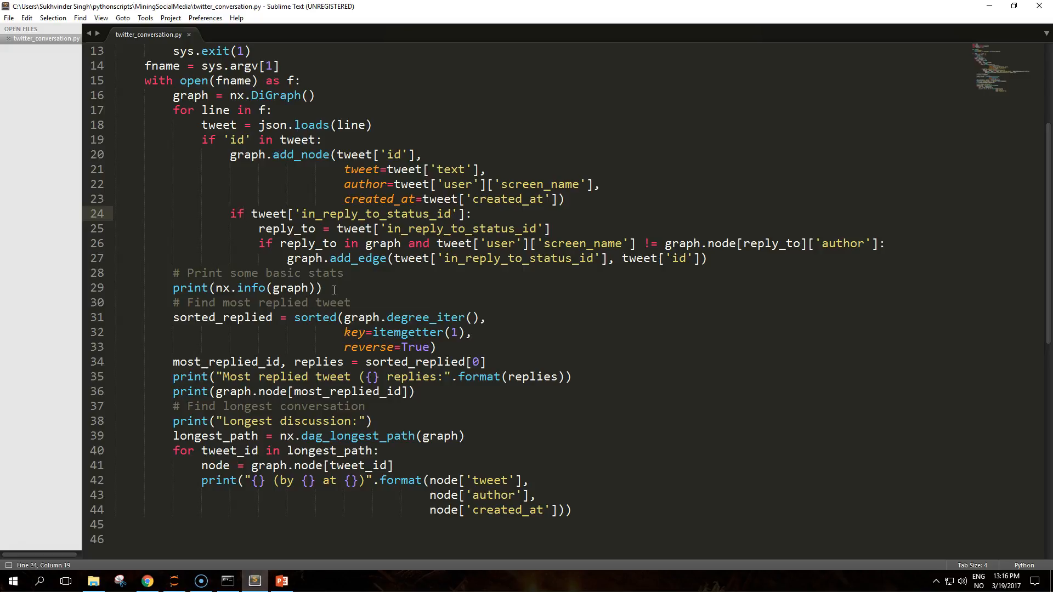
left_click(246, 213)
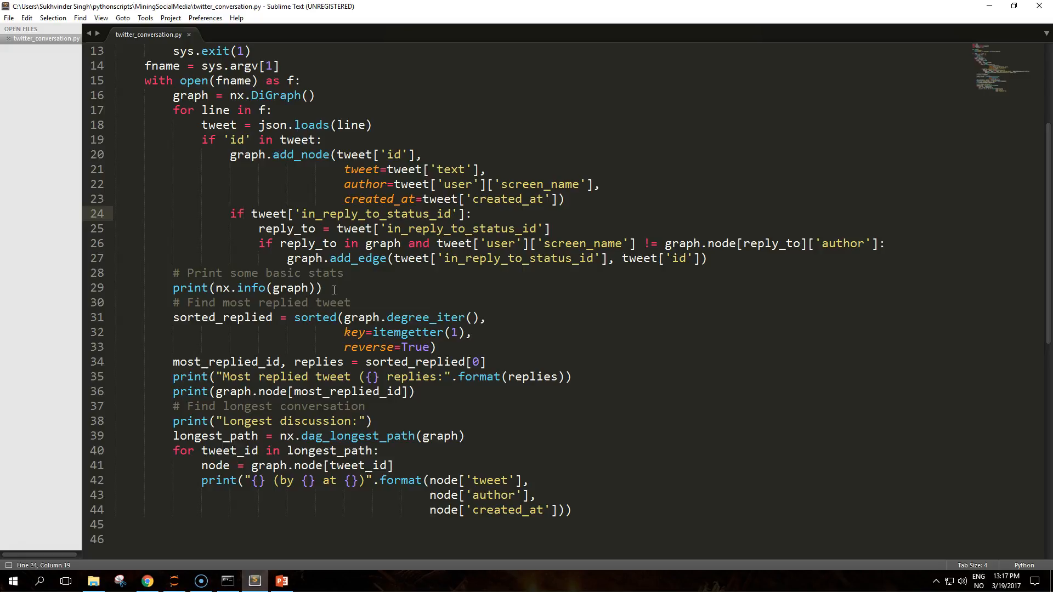
left_click(224, 287)
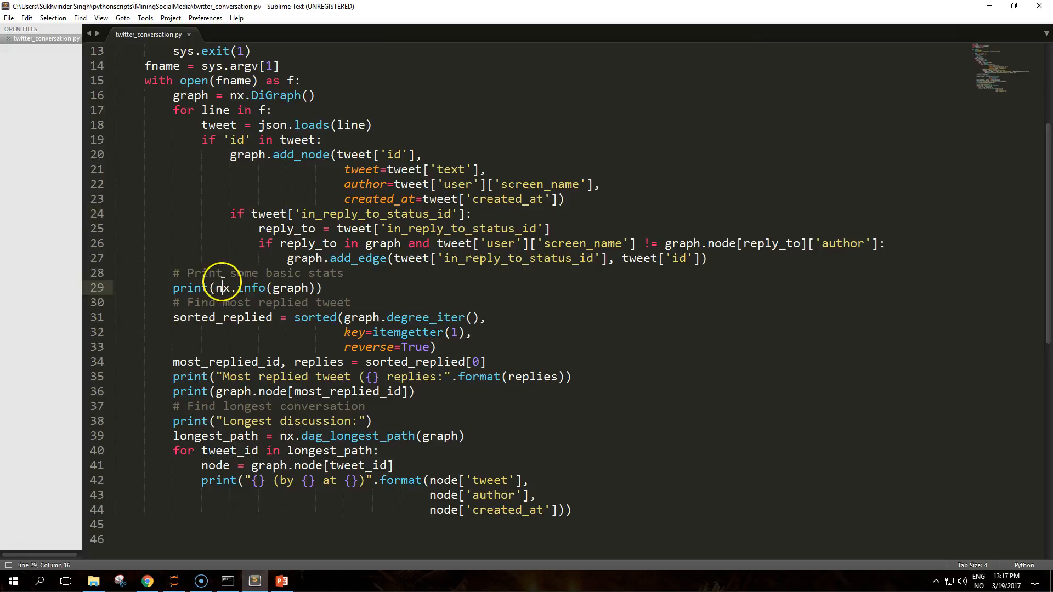
left_click(350, 303)
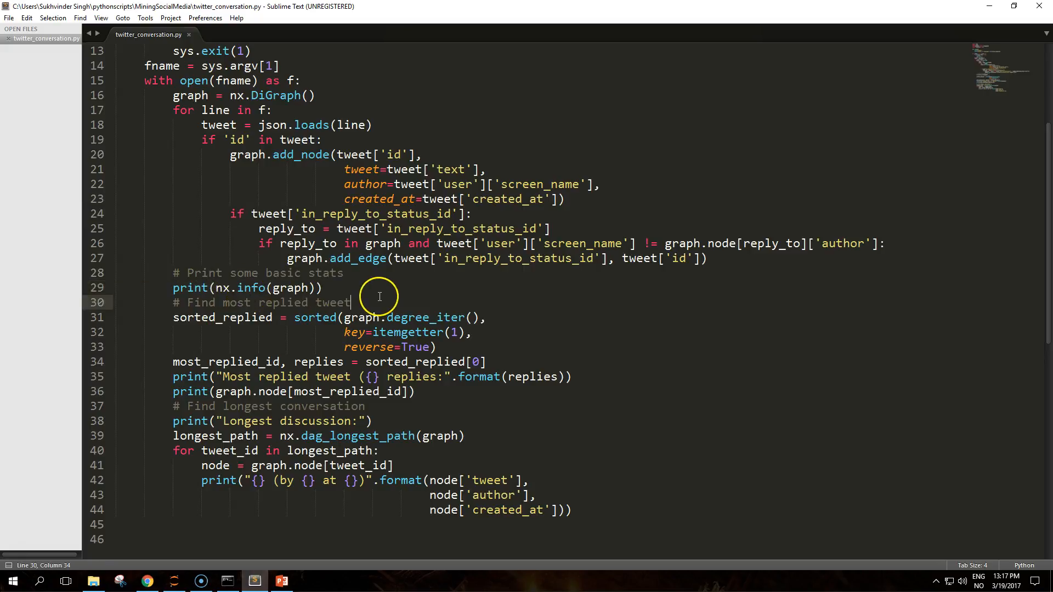
mouse_move(379, 296)
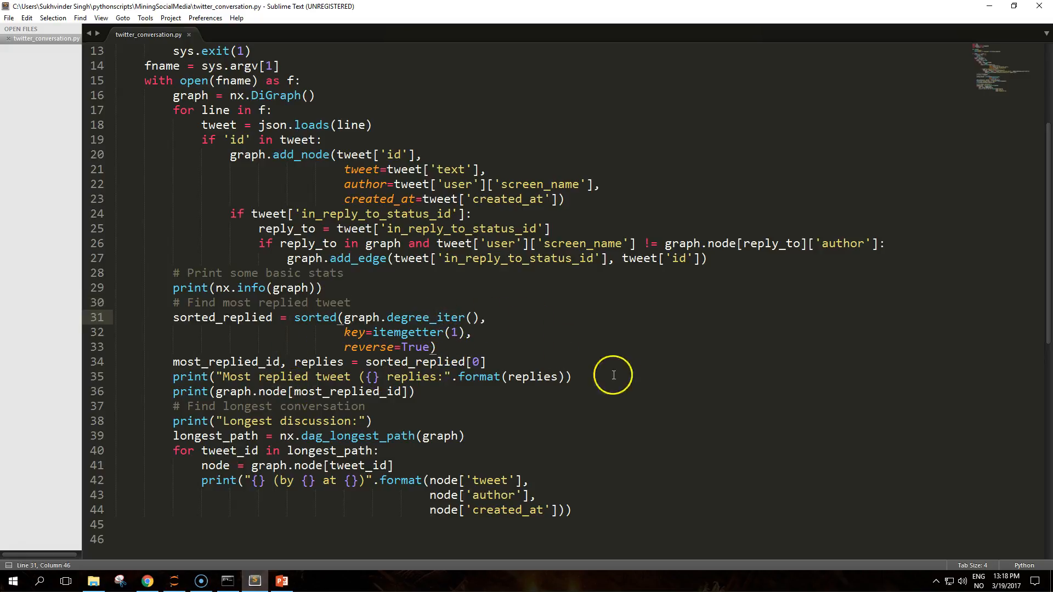
mouse_move(694, 418)
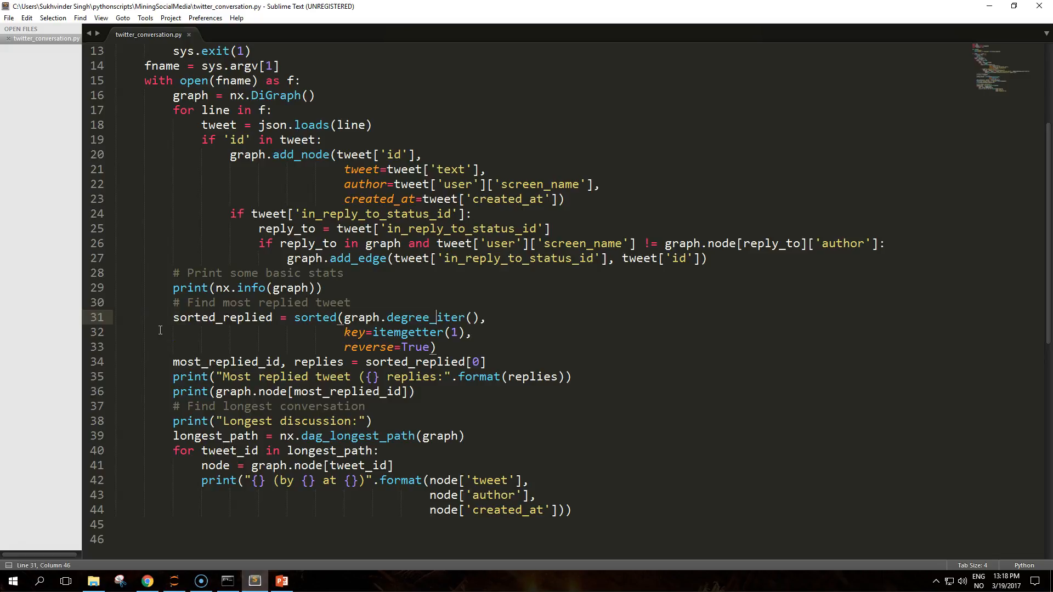
mouse_move(481, 392)
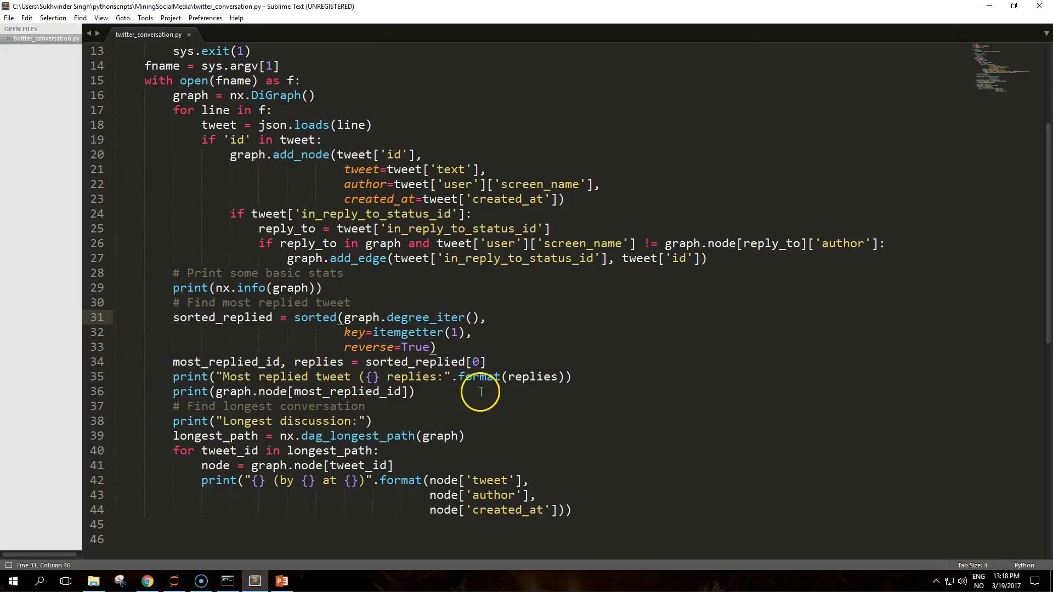
mouse_move(405, 332)
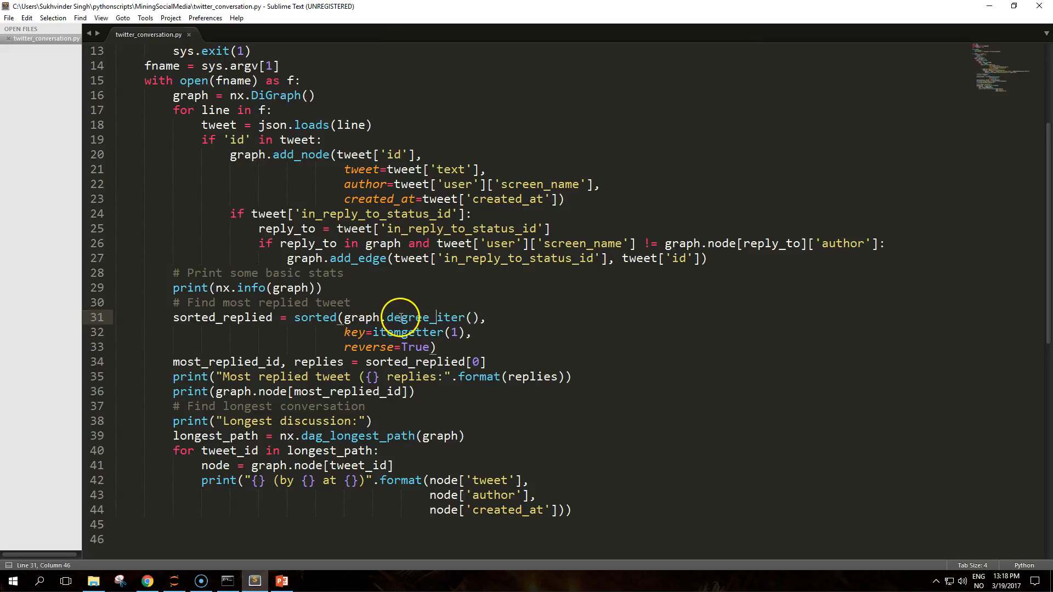
mouse_move(326, 386)
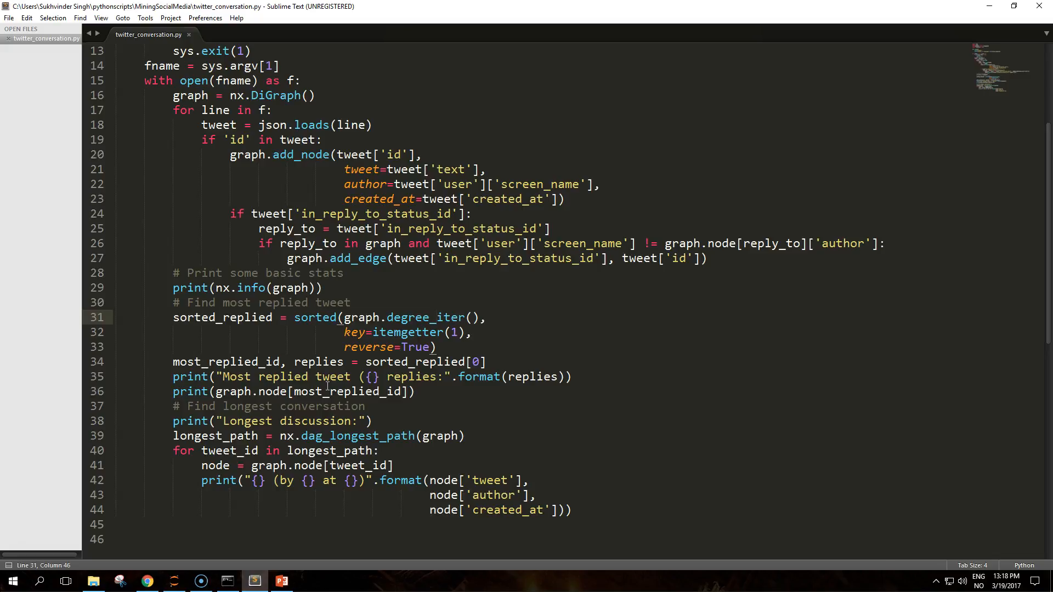
scroll("down", 3)
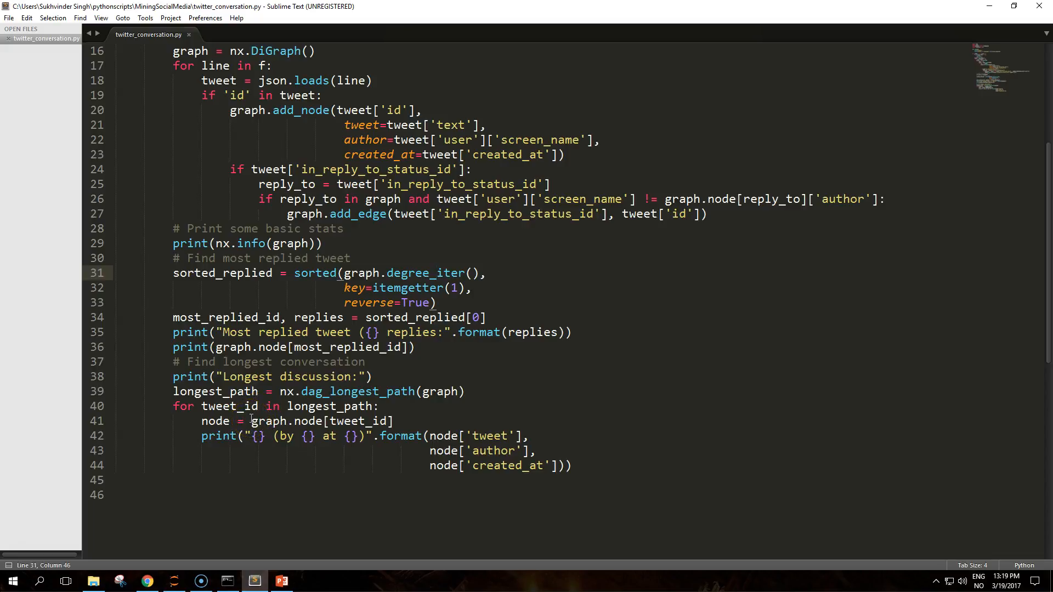
mouse_move(24, 551)
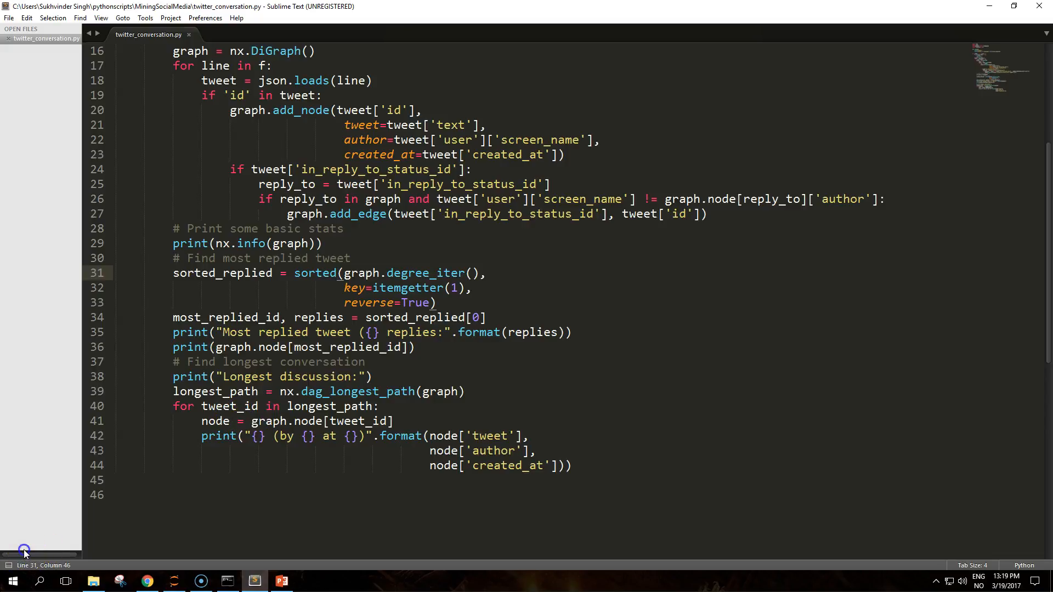
Run twitter_conversation.py on the Punjab elections .jsonl tweet stream in Command Prompt.
left_click(227, 581)
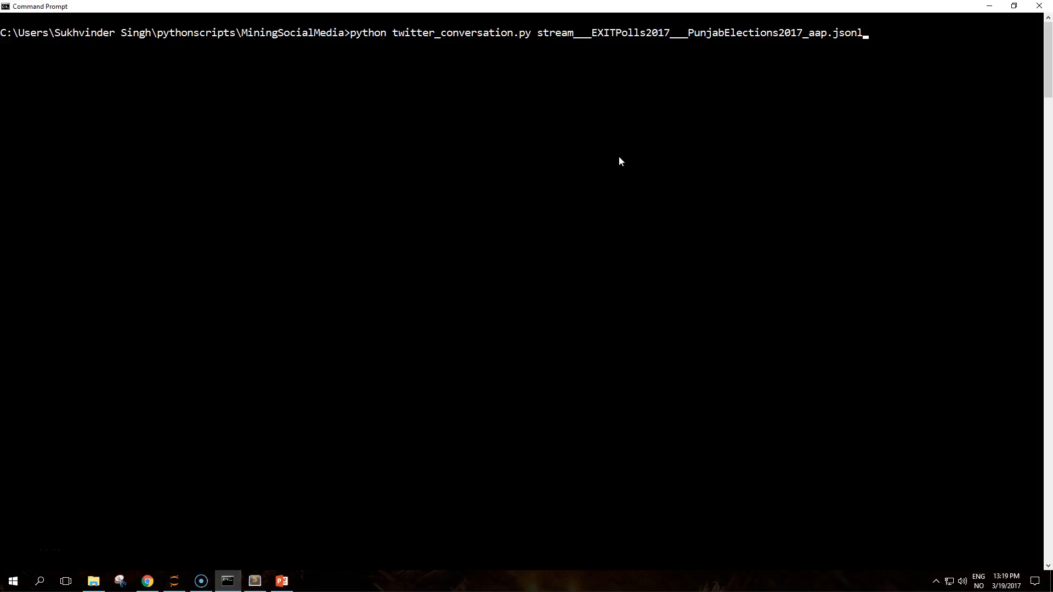
key("Return")
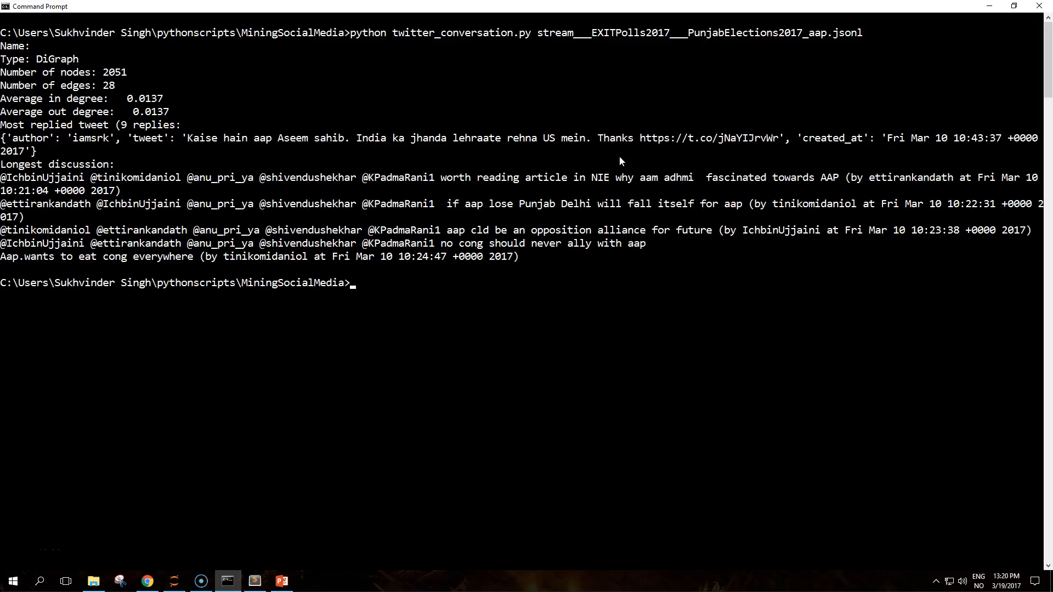
mouse_move(25, 545)
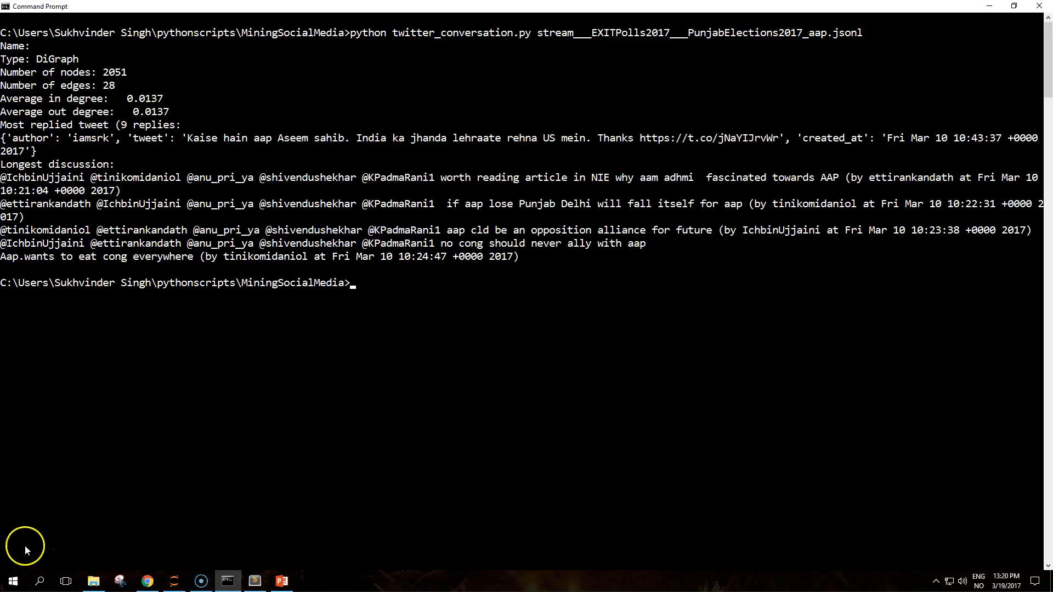